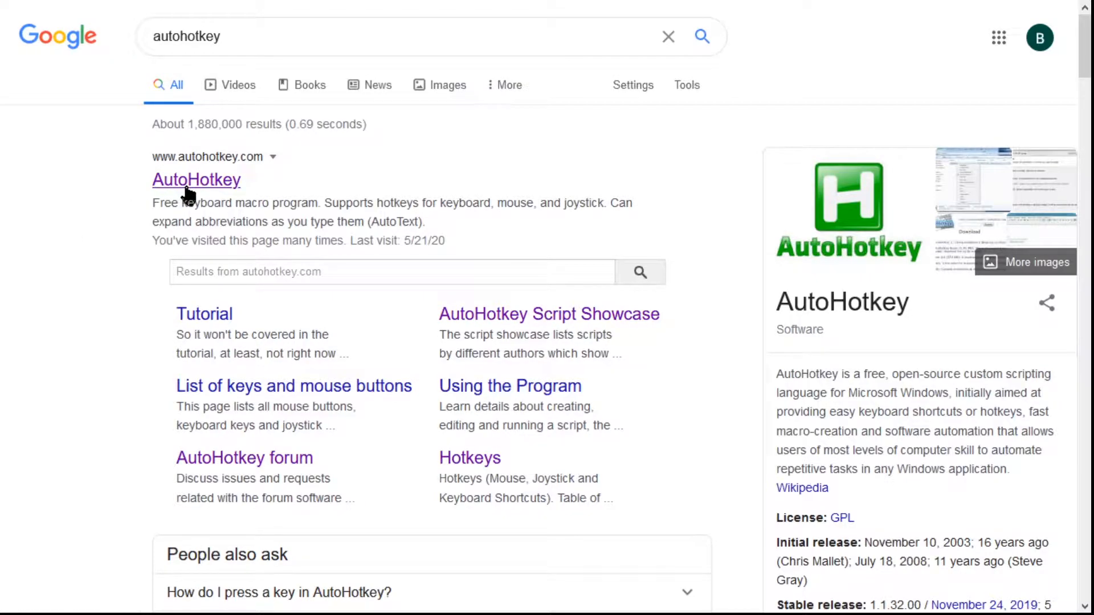
- Open the official AutoHotkey website from the Google results and follow its link onward
{"action": "left_click", "coordinate": [196, 179]}
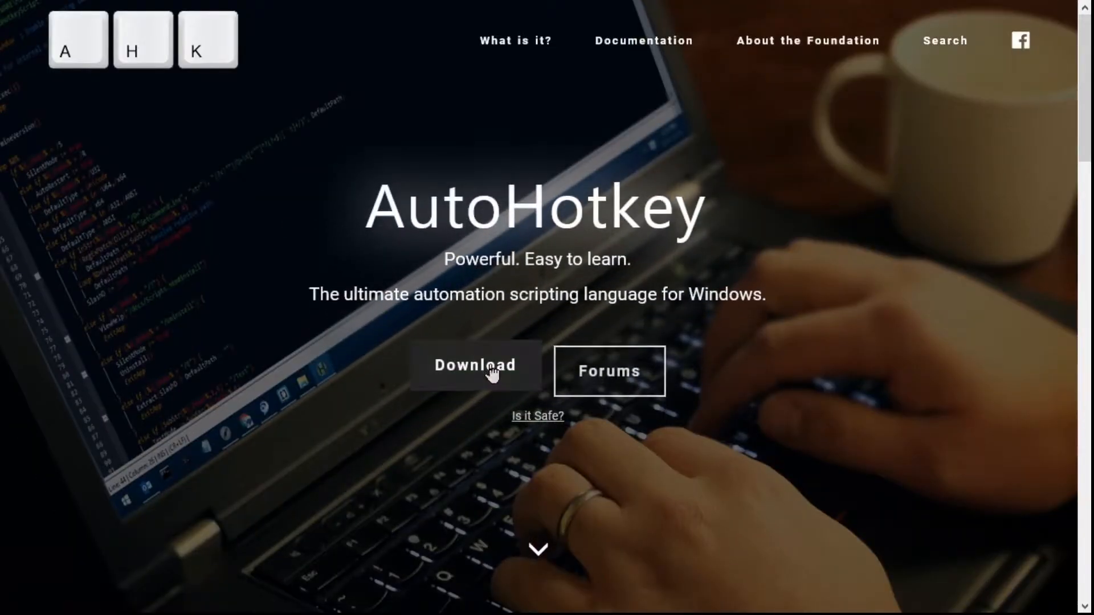
{"action": "left_click", "coordinate": [476, 365]}
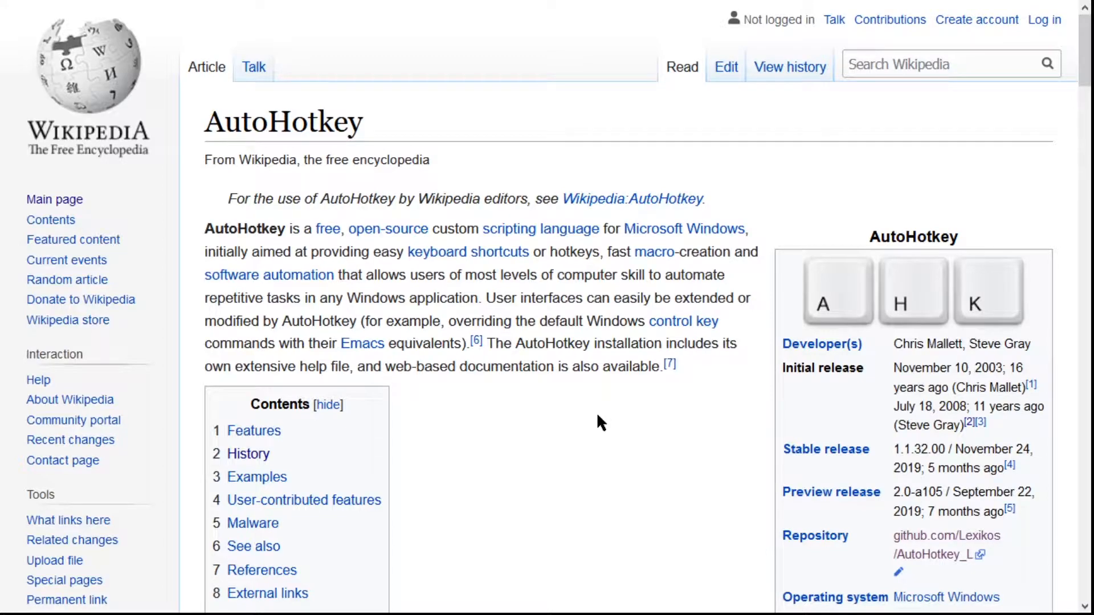
- Scroll the AutoHotkey Wikipedia article down to History and through the archived 2004 changelog
{"action": "scroll", "scroll_direction": "down", "scroll_amount": 3}
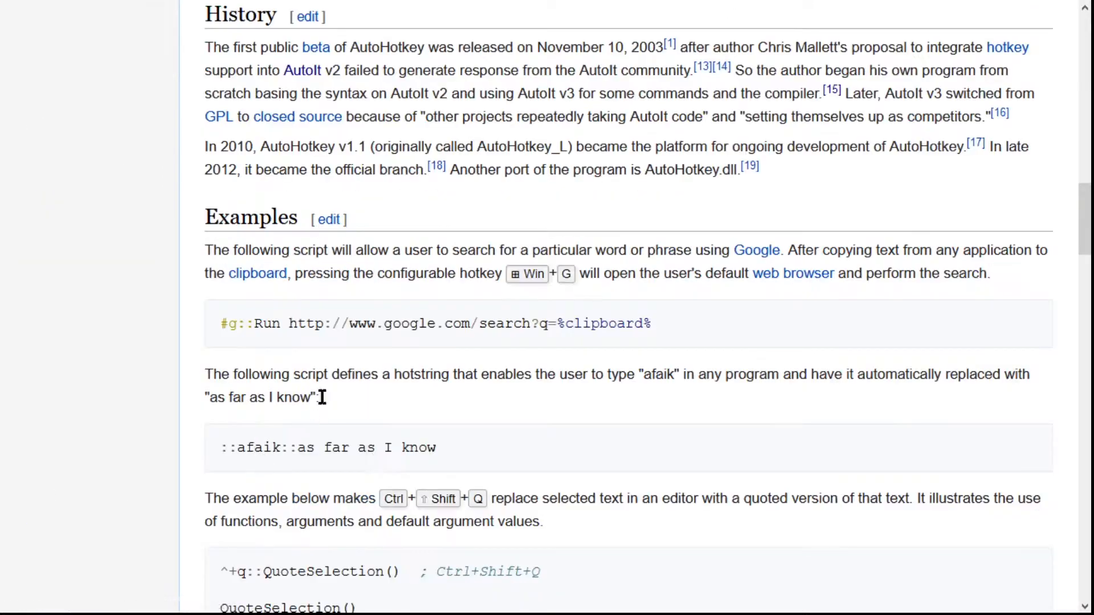
{"action": "mouse_move", "coordinate": [302, 71]}
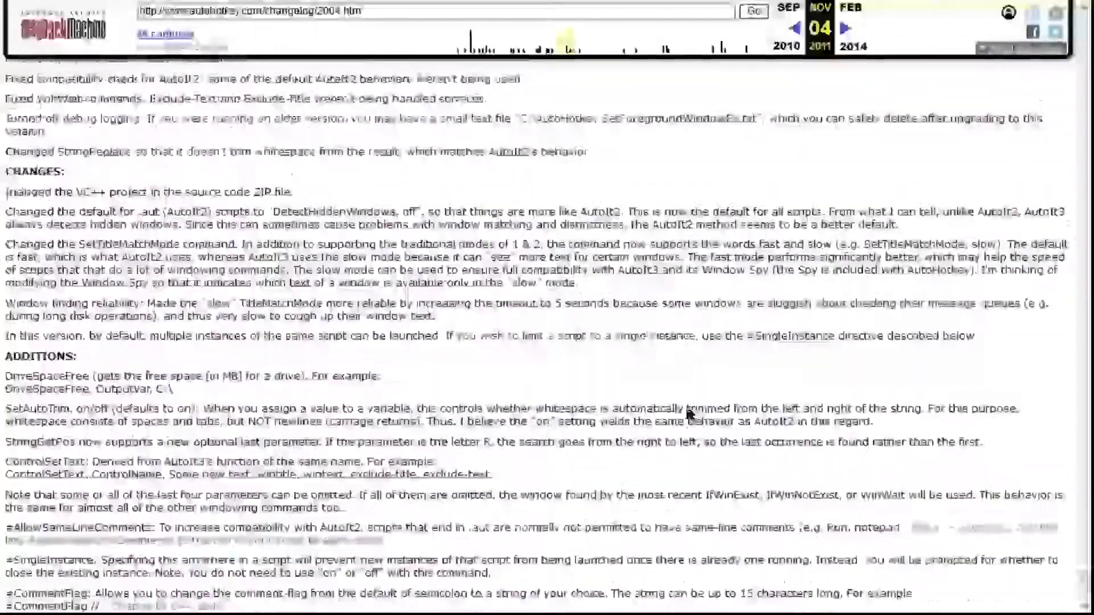
{"action": "scroll", "scroll_direction": "down", "scroll_amount": 3}
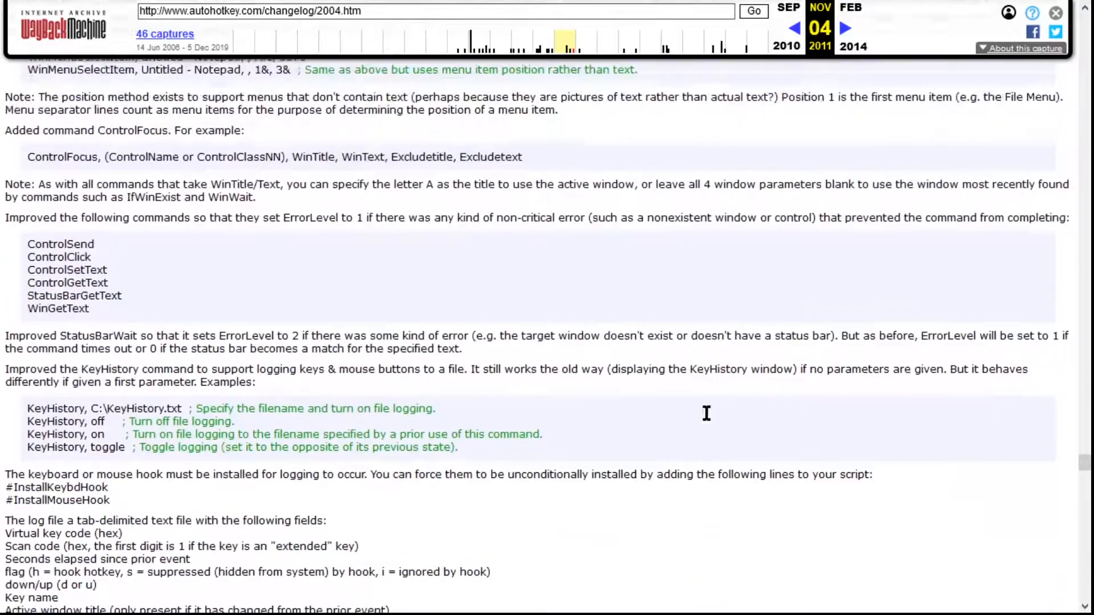
{"action": "scroll", "scroll_direction": "down", "scroll_amount": 3}
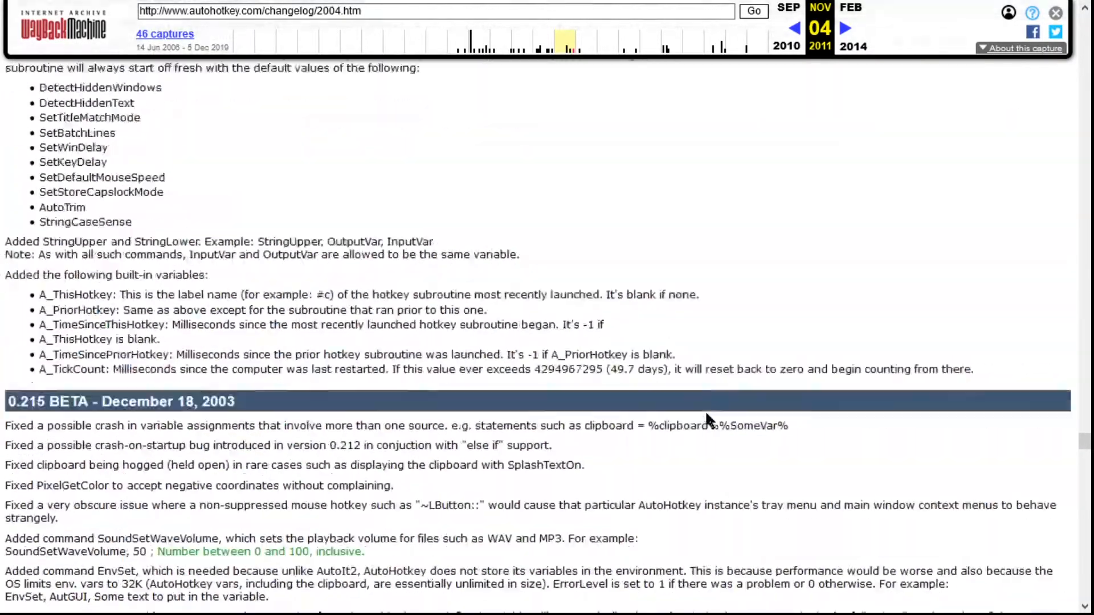
{"action": "scroll", "scroll_direction": "down", "scroll_amount": 3}
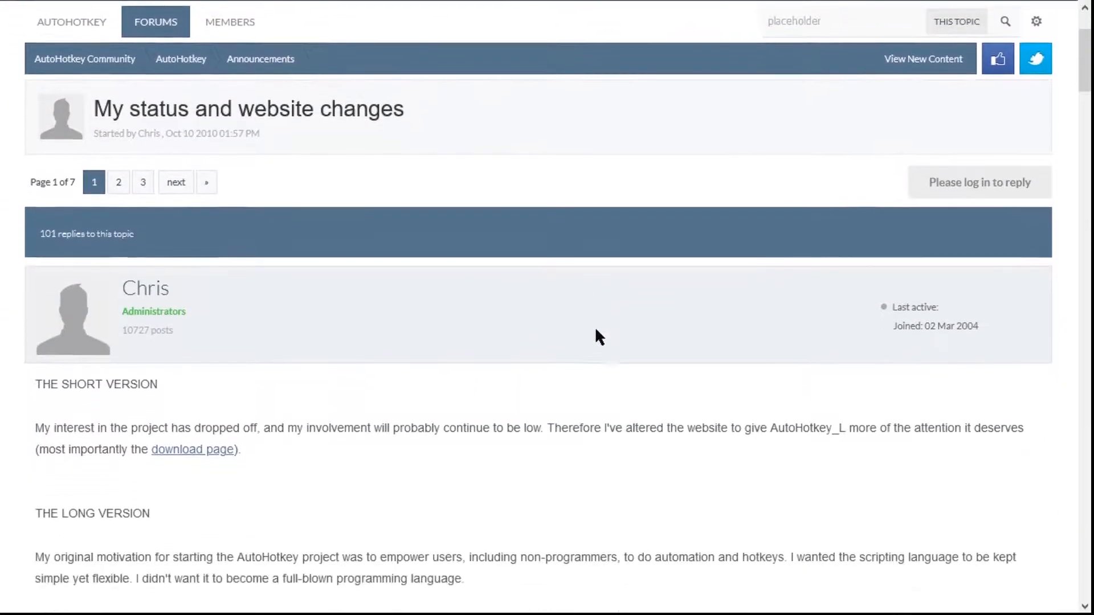
- Scroll through Chris's 'My status and website changes' post to its long version
{"action": "scroll", "scroll_direction": "down", "scroll_amount": 3}
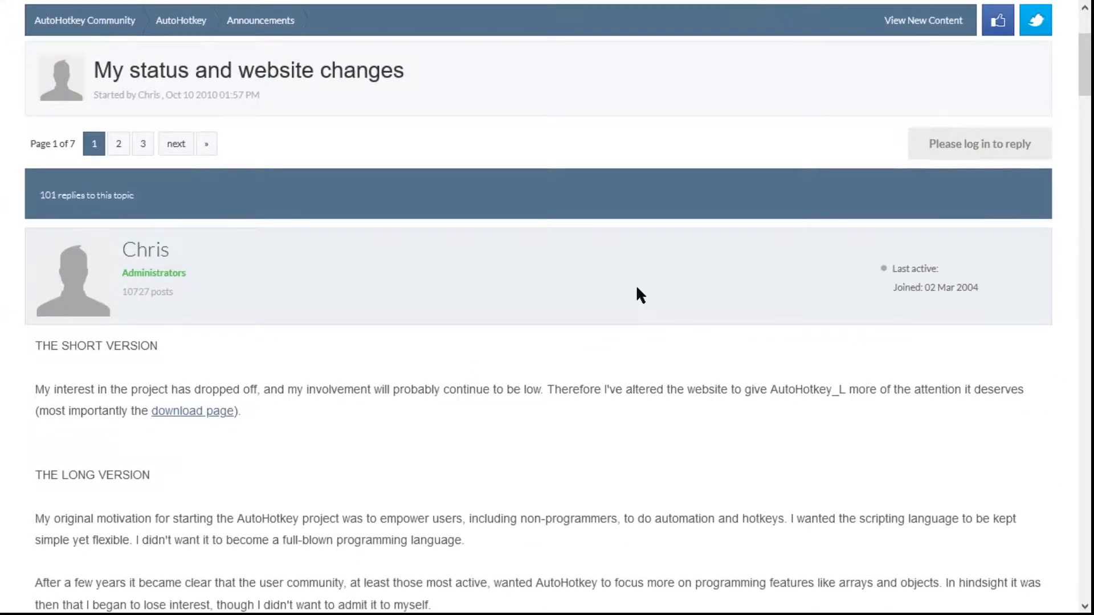
{"action": "scroll", "scroll_direction": "down", "scroll_amount": 3}
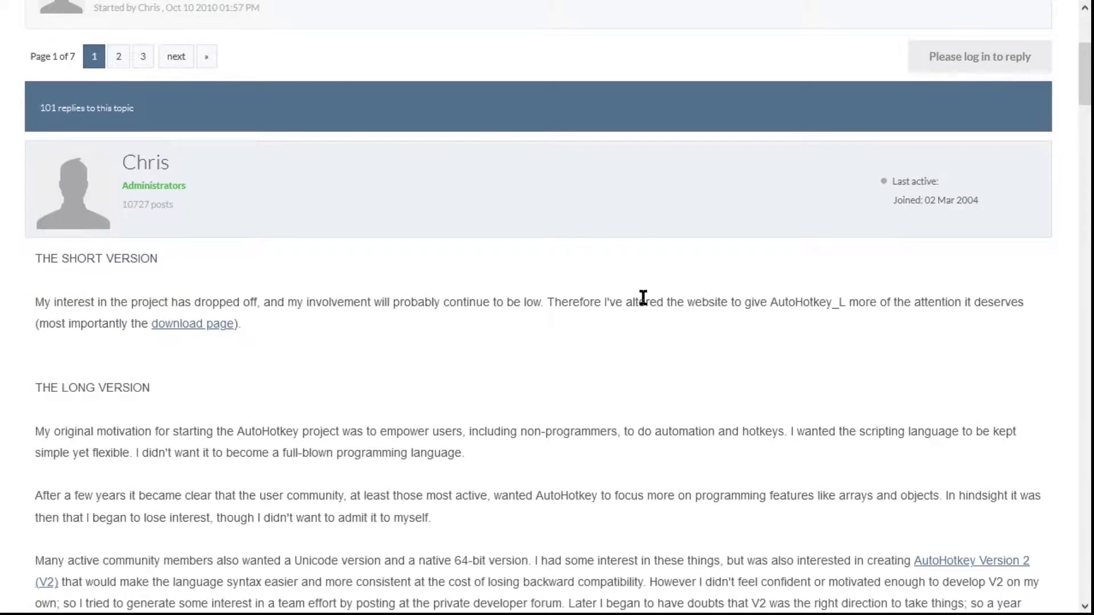
{"action": "mouse_move", "coordinate": [572, 393]}
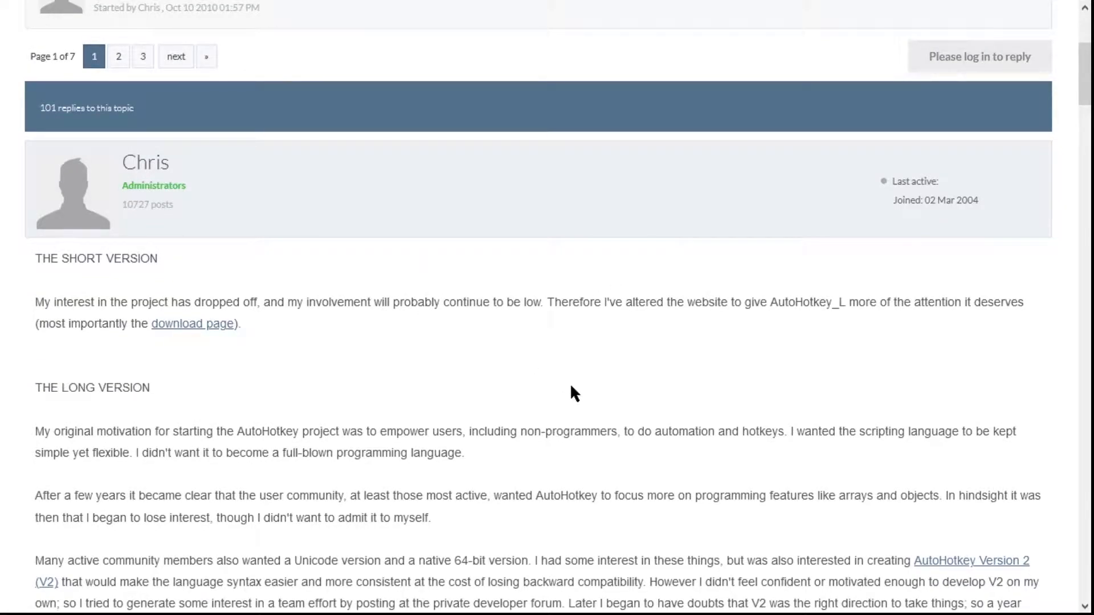
{"action": "mouse_move", "coordinate": [254, 539]}
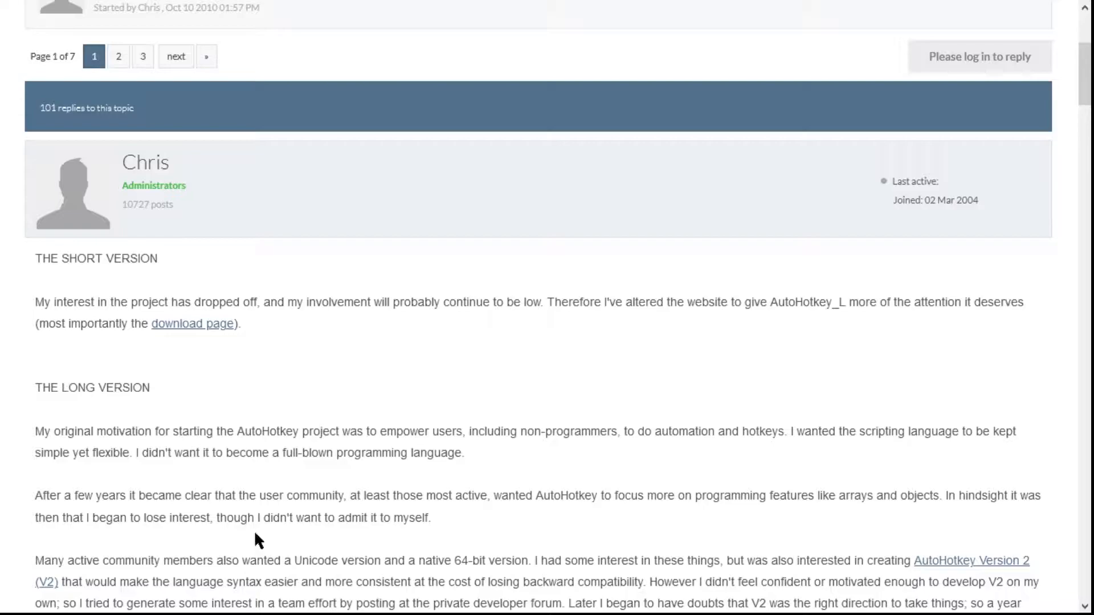
{"action": "mouse_move", "coordinate": [290, 474]}
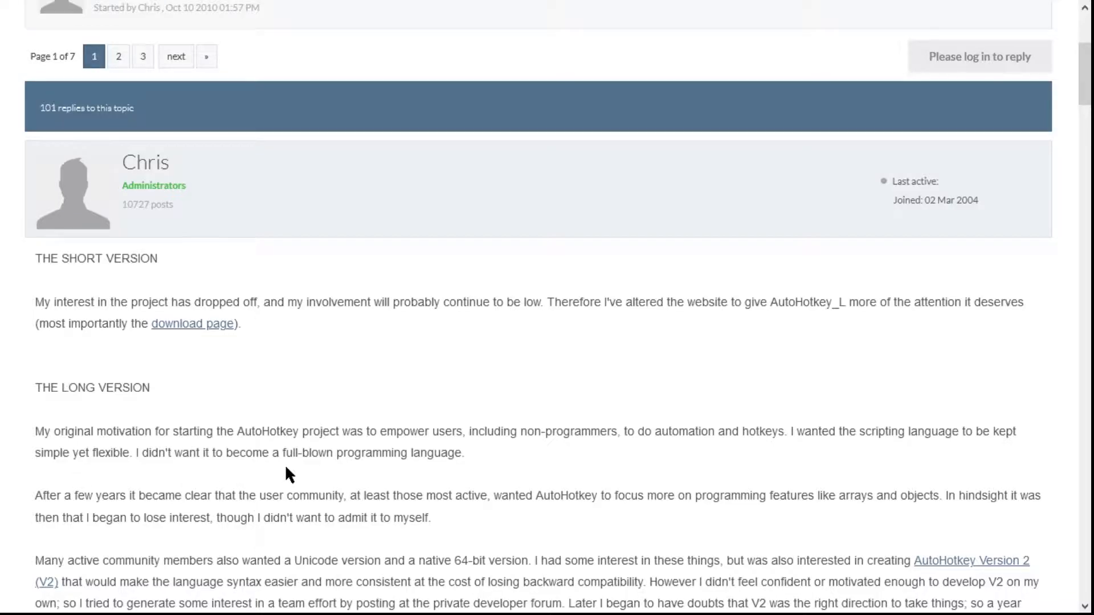
{"action": "mouse_move", "coordinate": [399, 459]}
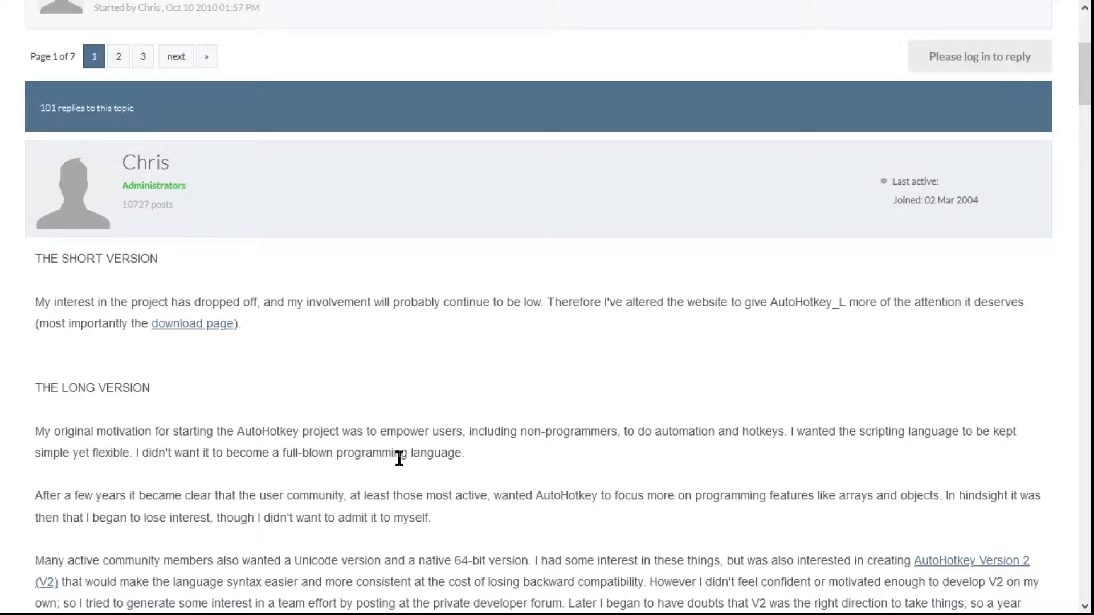
{"action": "scroll", "scroll_direction": "down", "scroll_amount": 3}
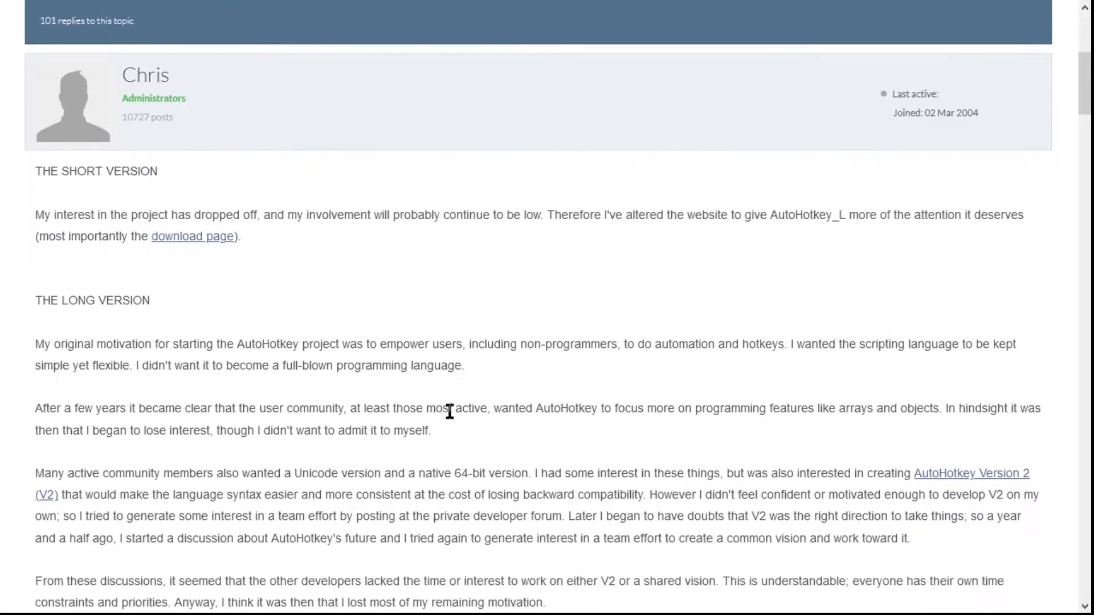
{"action": "scroll", "scroll_direction": "down", "scroll_amount": 3}
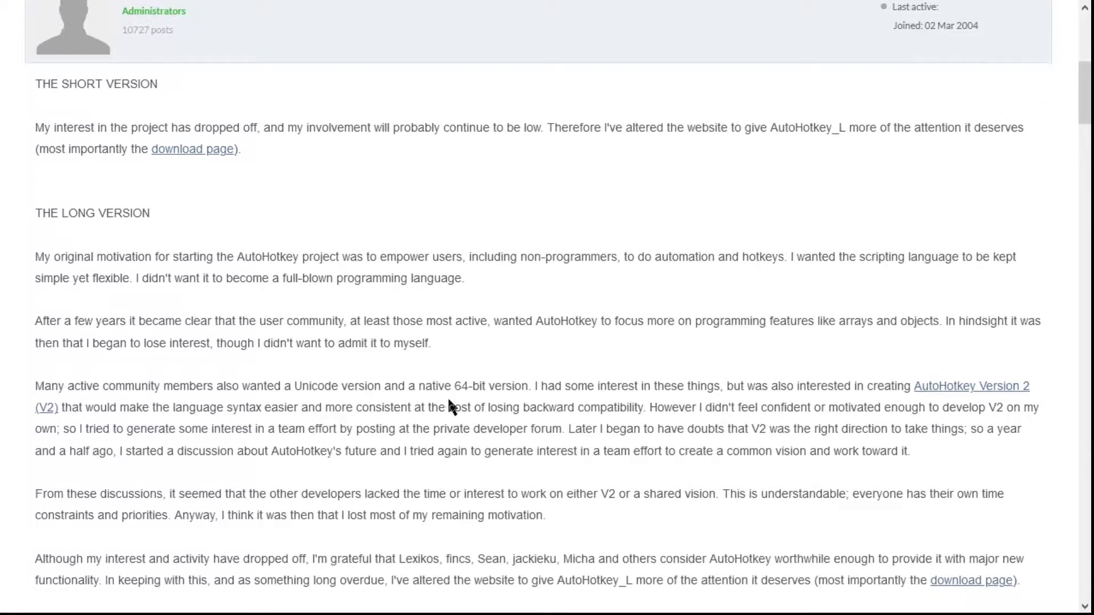
{"action": "scroll", "scroll_direction": "down", "scroll_amount": 3}
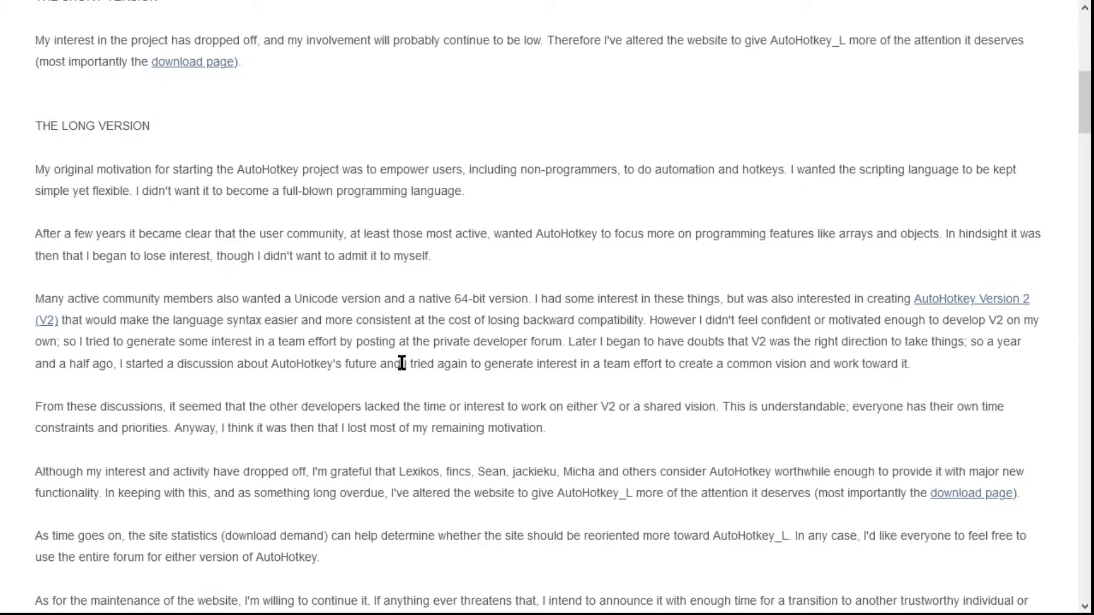
{"action": "scroll", "scroll_direction": "down", "scroll_amount": 3}
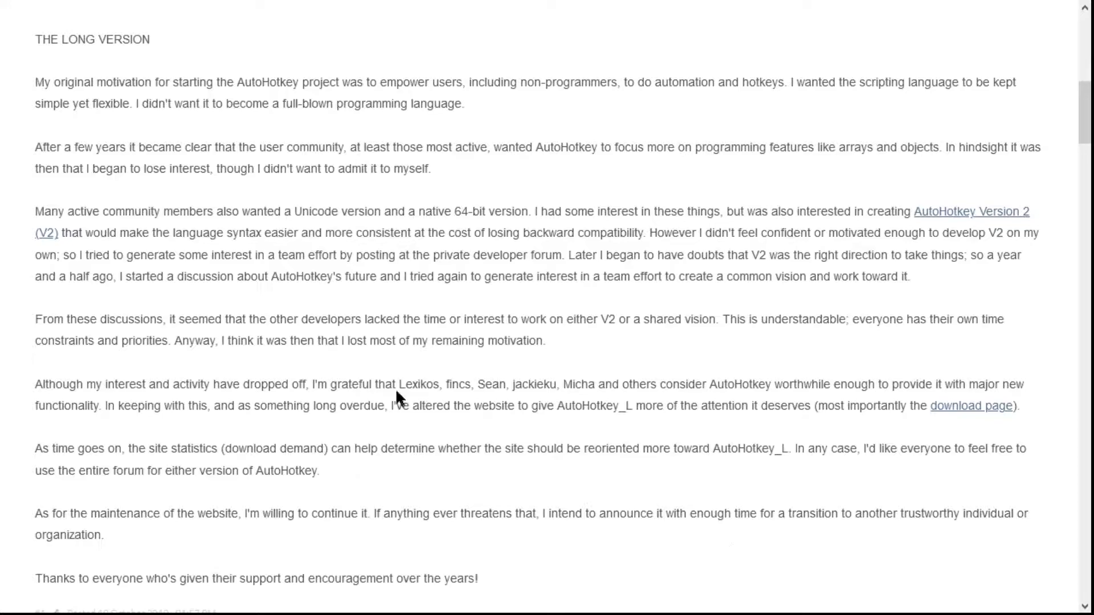
- Highlight the paragraph about AutoHotkey Version 2, then clear the selection
{"action": "left_click_drag", "start_coordinate": [396, 384], "coordinate": [452, 384]}
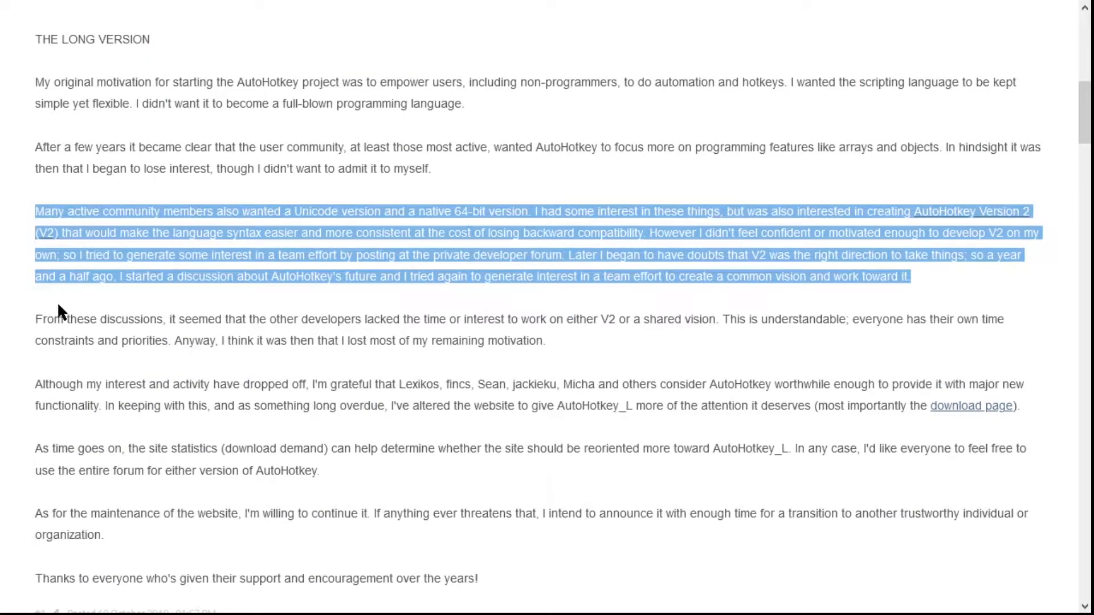
{"action": "left_click", "coordinate": [57, 312]}
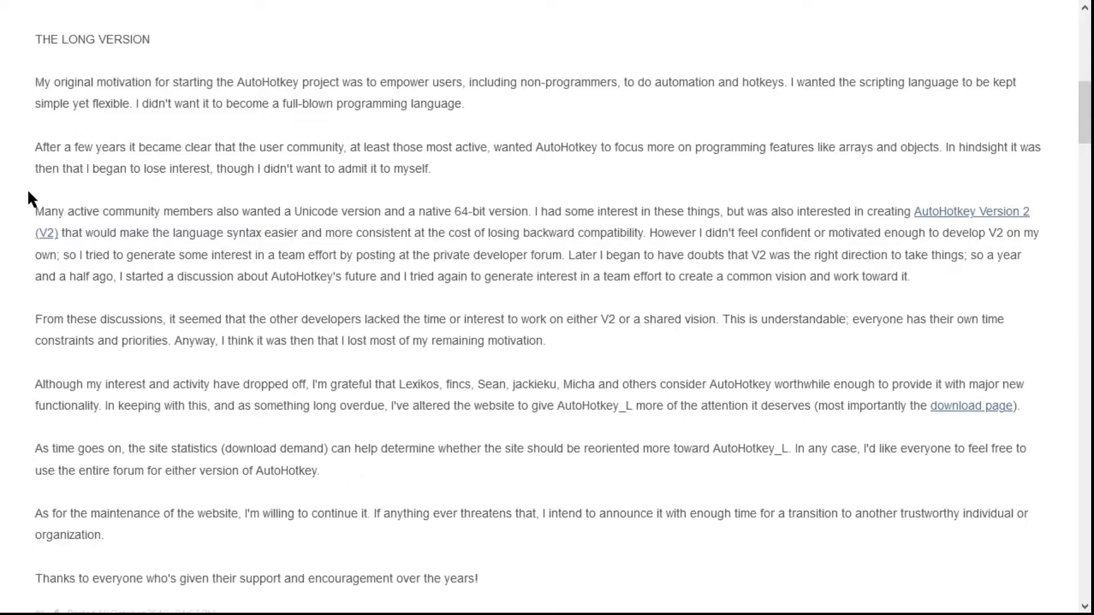
{"action": "mouse_move", "coordinate": [59, 368]}
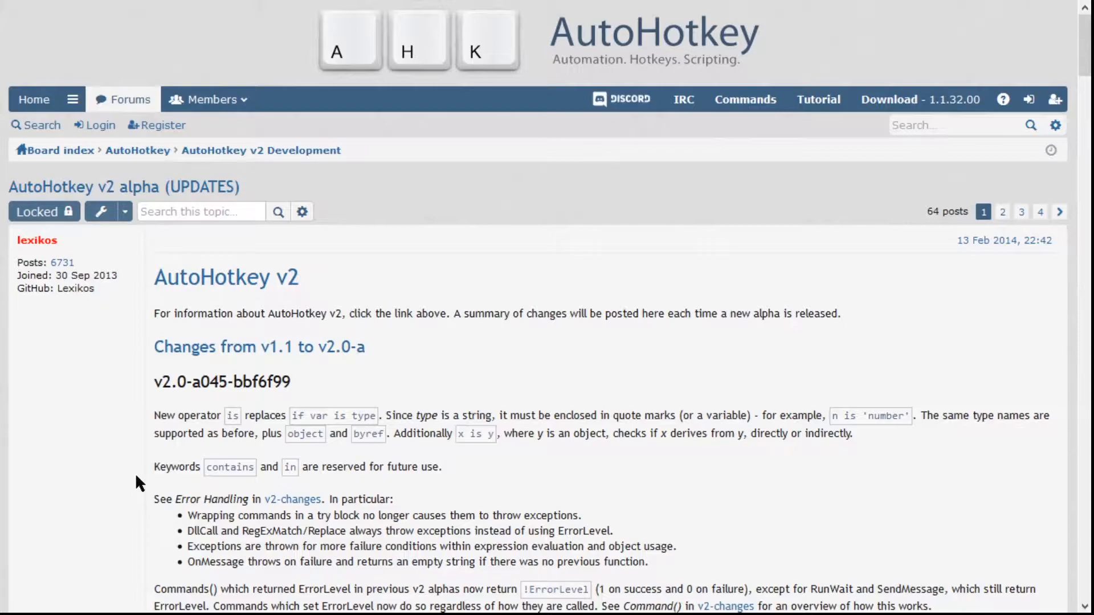
- Scroll down through the AutoHotkey v2 alpha updates forum thread
{"action": "scroll", "scroll_direction": "down", "scroll_amount": 3}
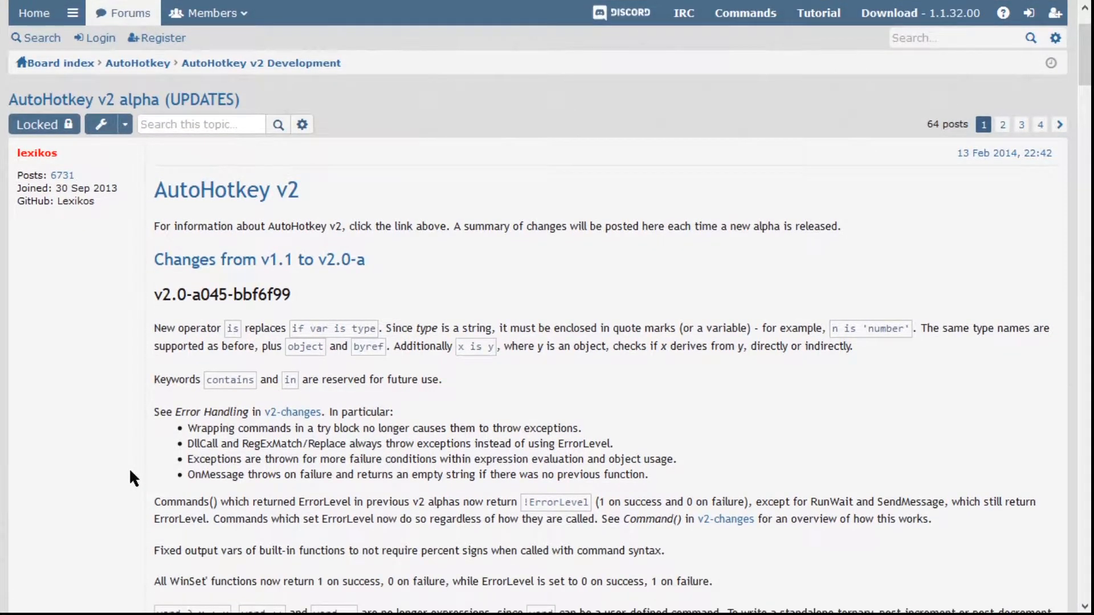
{"action": "scroll", "scroll_direction": "down", "scroll_amount": 3}
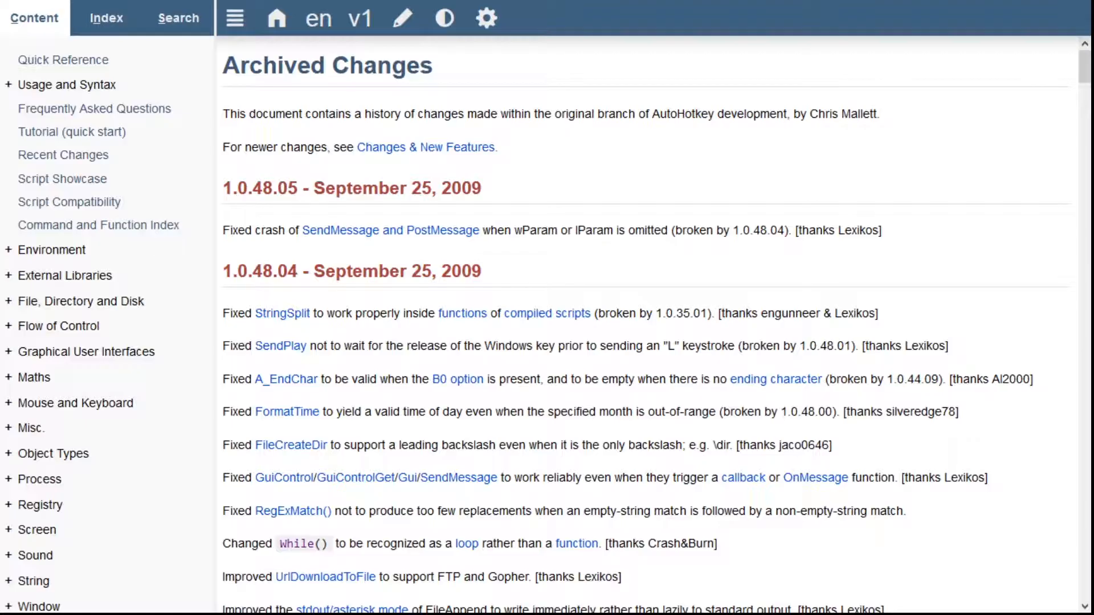
{"action": "mouse_move", "coordinate": [980, 339]}
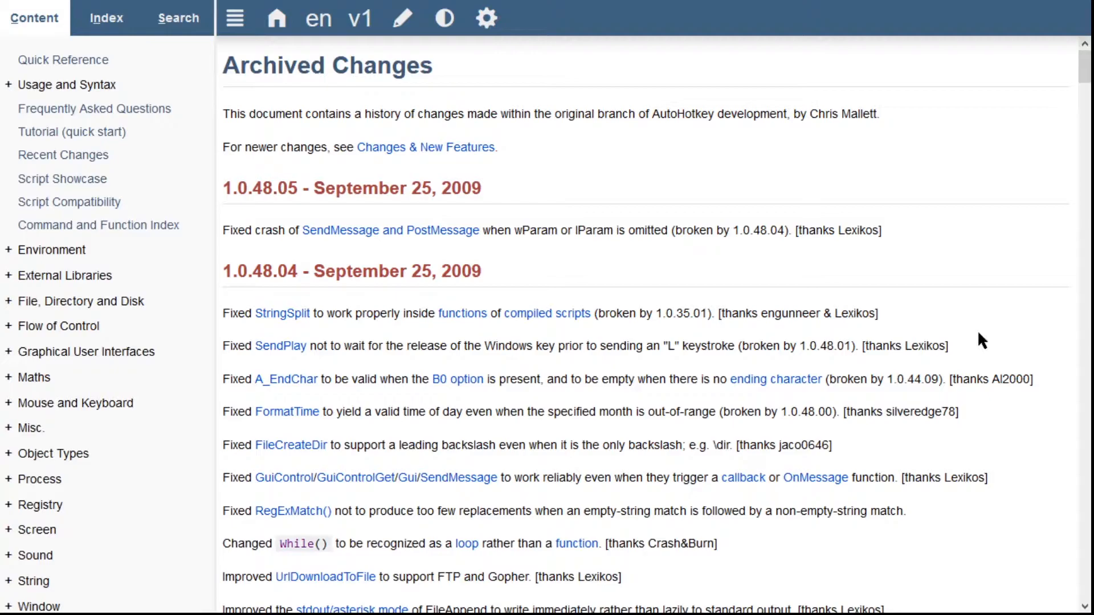
{"action": "mouse_move", "coordinate": [966, 341]}
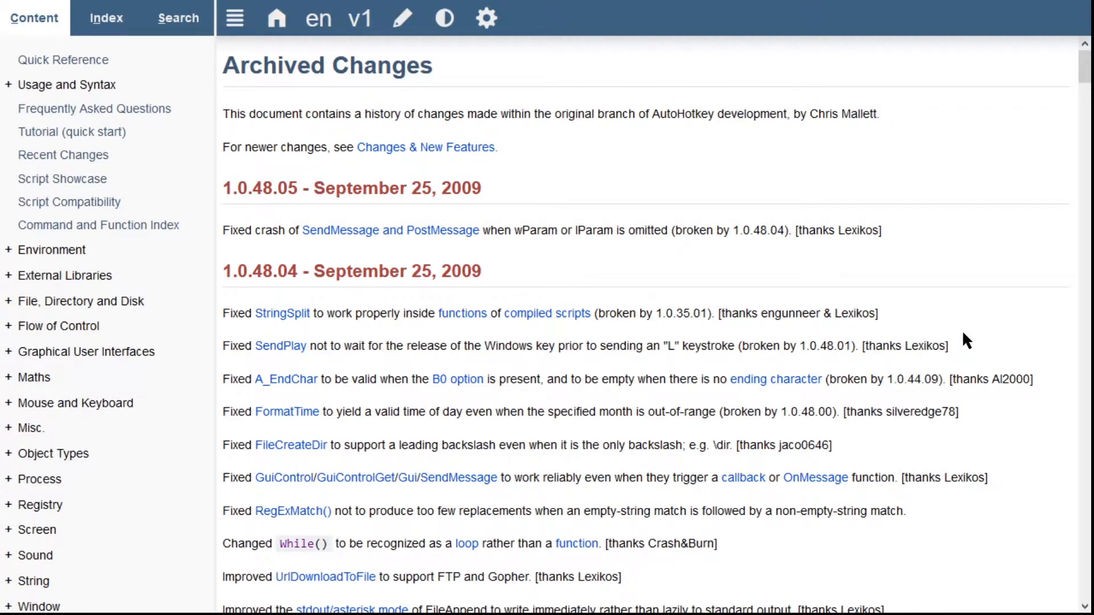
- Scroll the Archived Changes page through the 1.0.48 entries and the download page to Other Releases
{"action": "scroll", "scroll_direction": "down", "scroll_amount": 3}
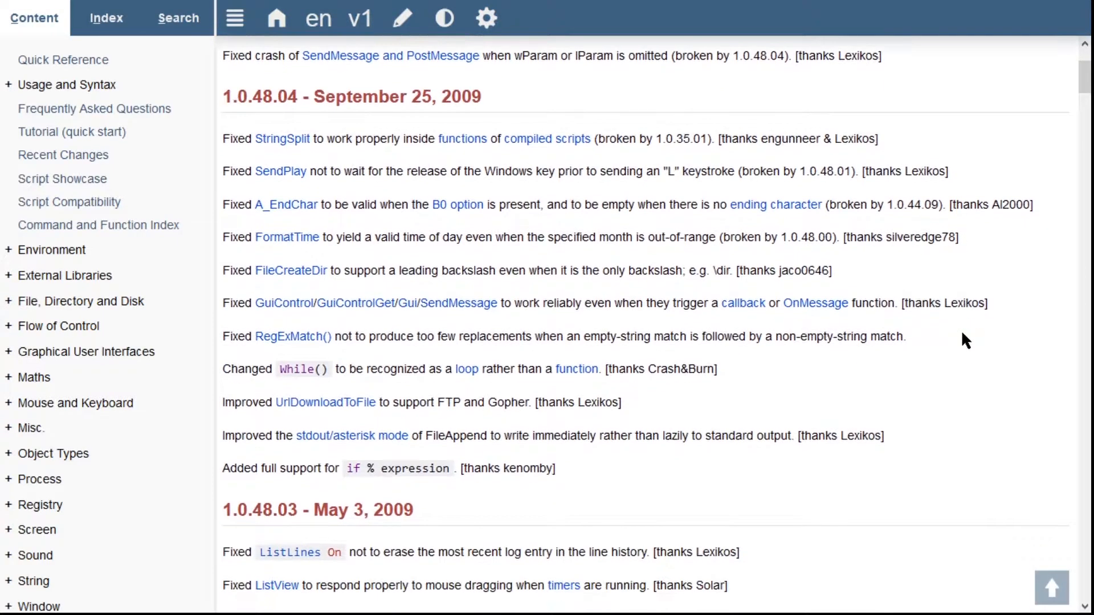
{"action": "scroll", "scroll_direction": "down", "scroll_amount": 3}
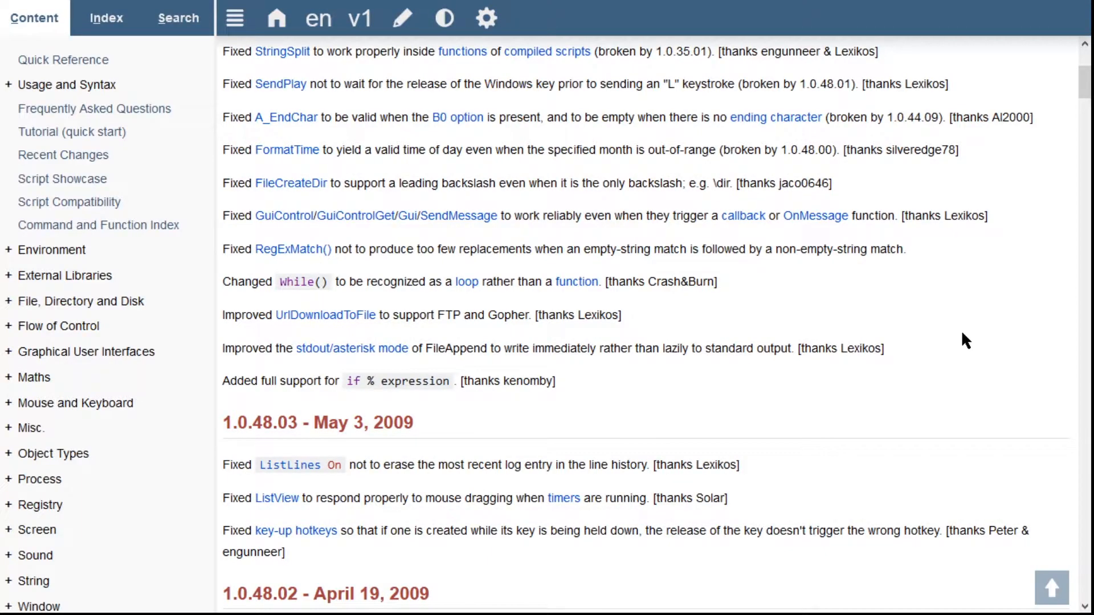
{"action": "scroll", "scroll_direction": "down", "scroll_amount": 3}
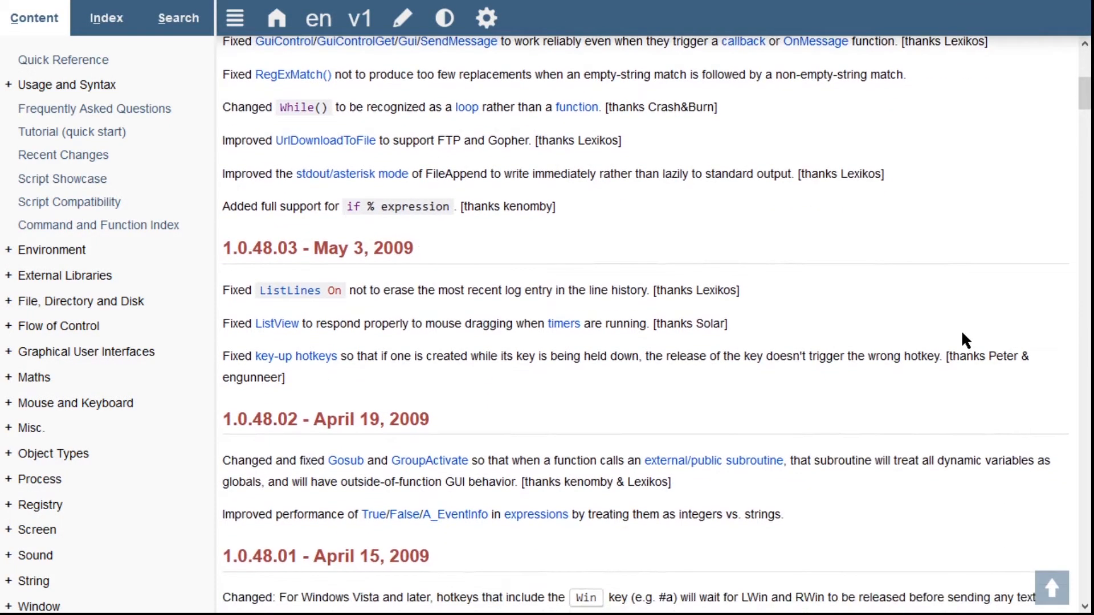
{"action": "scroll", "scroll_direction": "down", "scroll_amount": 3}
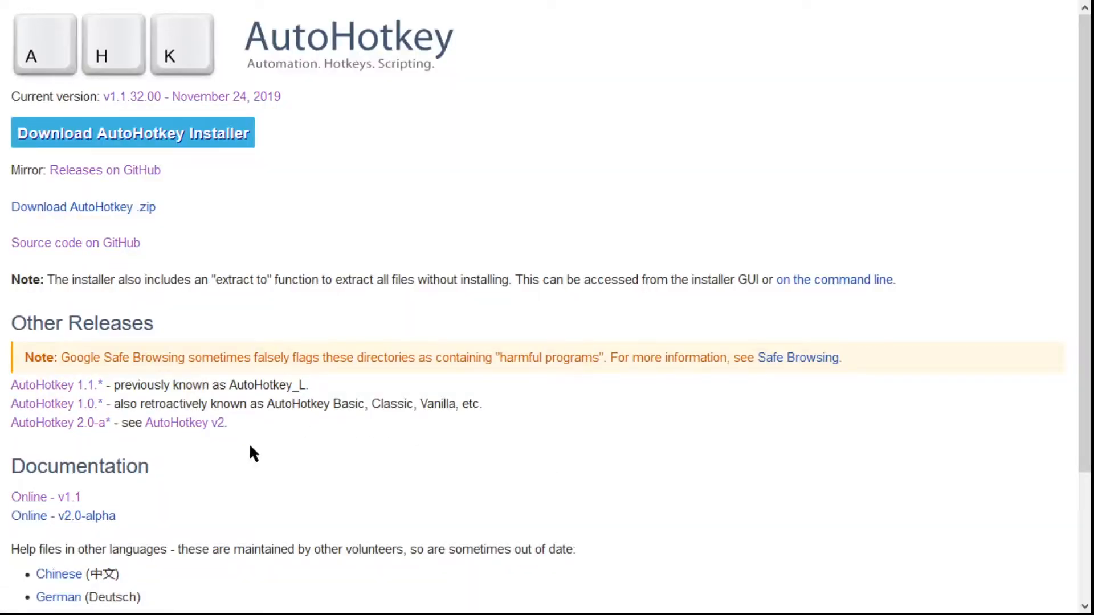
{"action": "scroll", "scroll_direction": "down", "scroll_amount": 3}
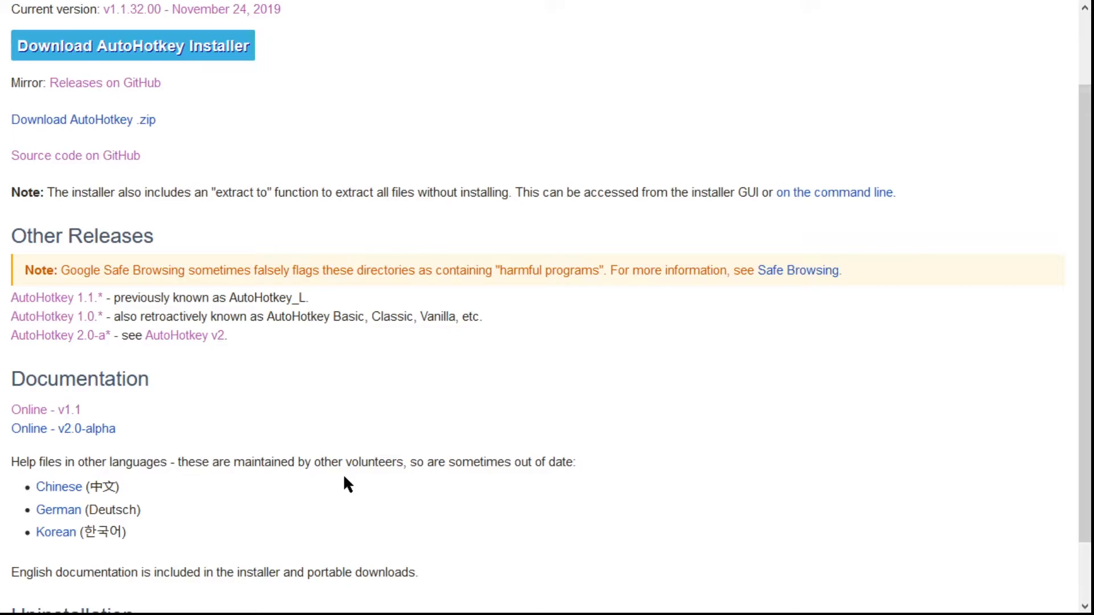
{"action": "mouse_move", "coordinate": [172, 495]}
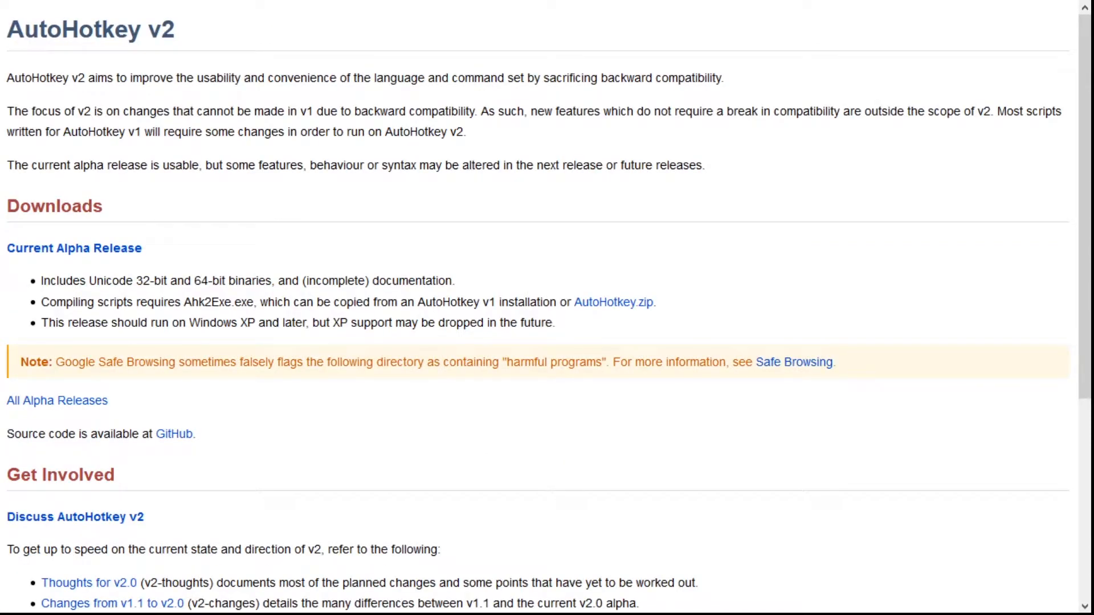
- Scroll the AutoHotkey v2 page and open 'Changes from v1.1 to v2.0' under Get Involved
{"action": "scroll", "scroll_direction": "down", "scroll_amount": 3}
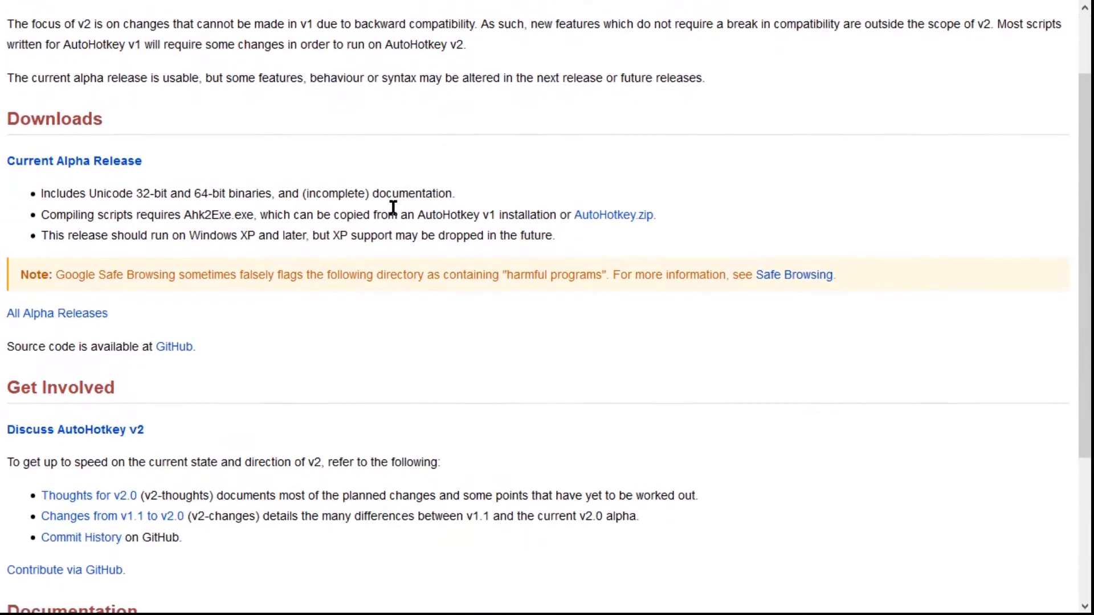
{"action": "scroll", "scroll_direction": "down", "scroll_amount": 3}
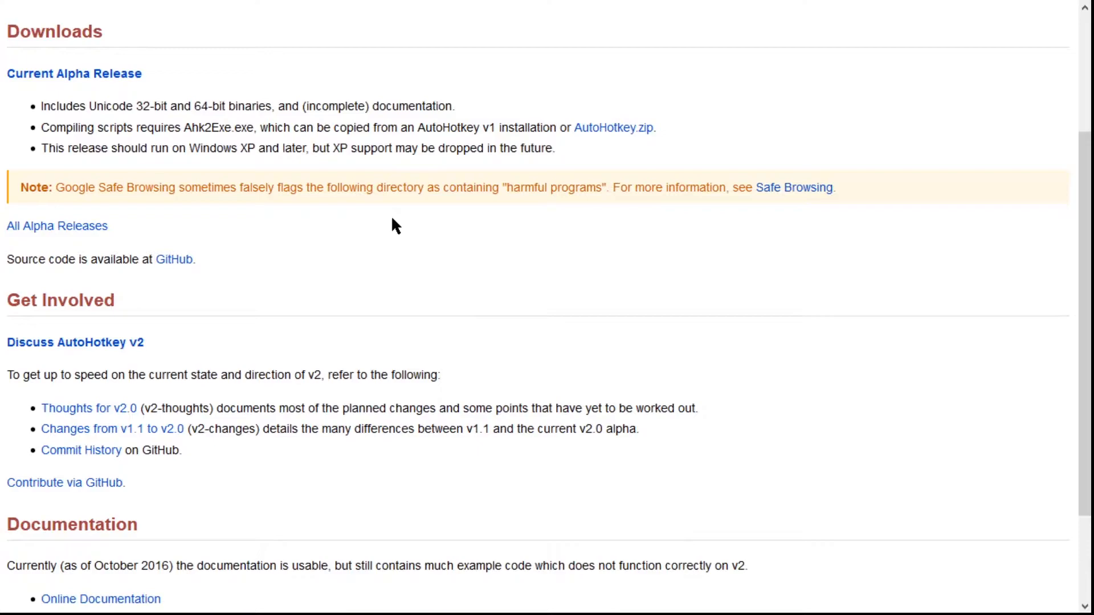
{"action": "scroll", "scroll_direction": "down", "scroll_amount": 3}
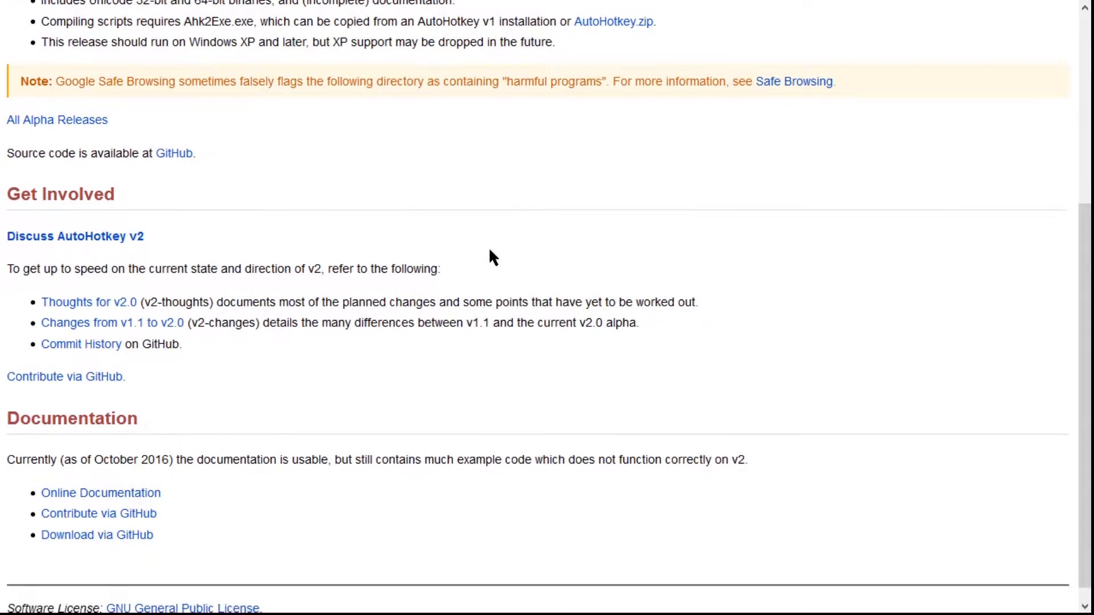
{"action": "scroll", "scroll_direction": "down", "scroll_amount": 3}
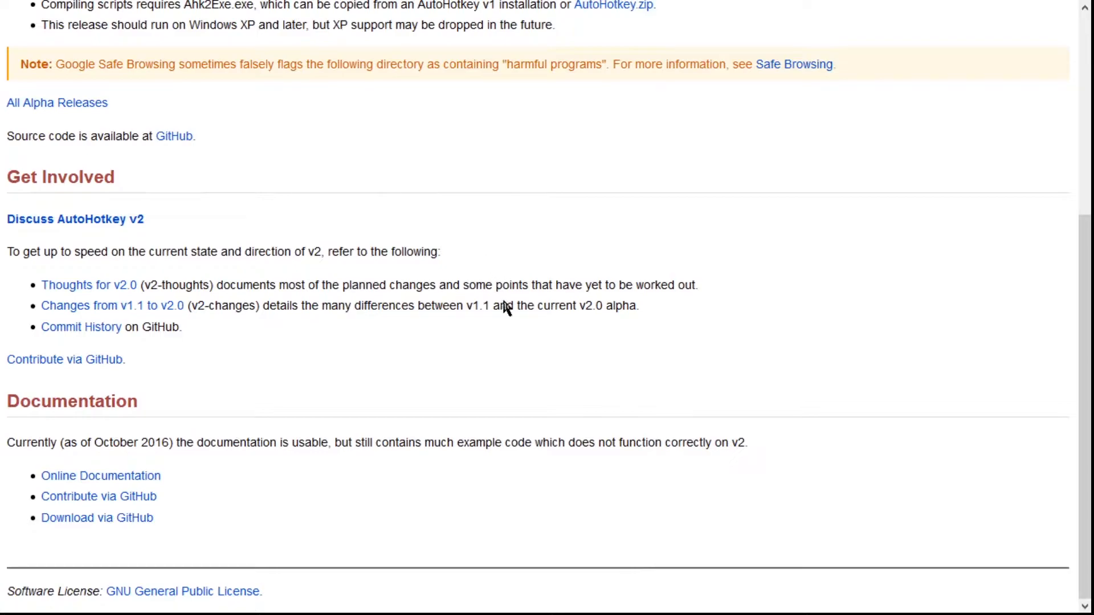
{"action": "mouse_move", "coordinate": [281, 500]}
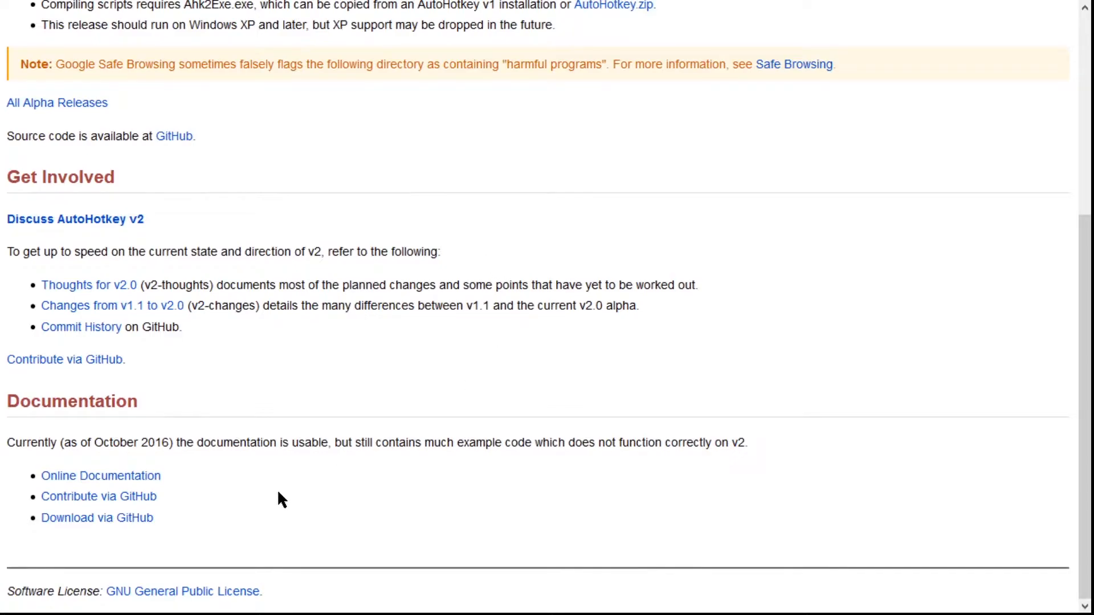
{"action": "mouse_move", "coordinate": [284, 489]}
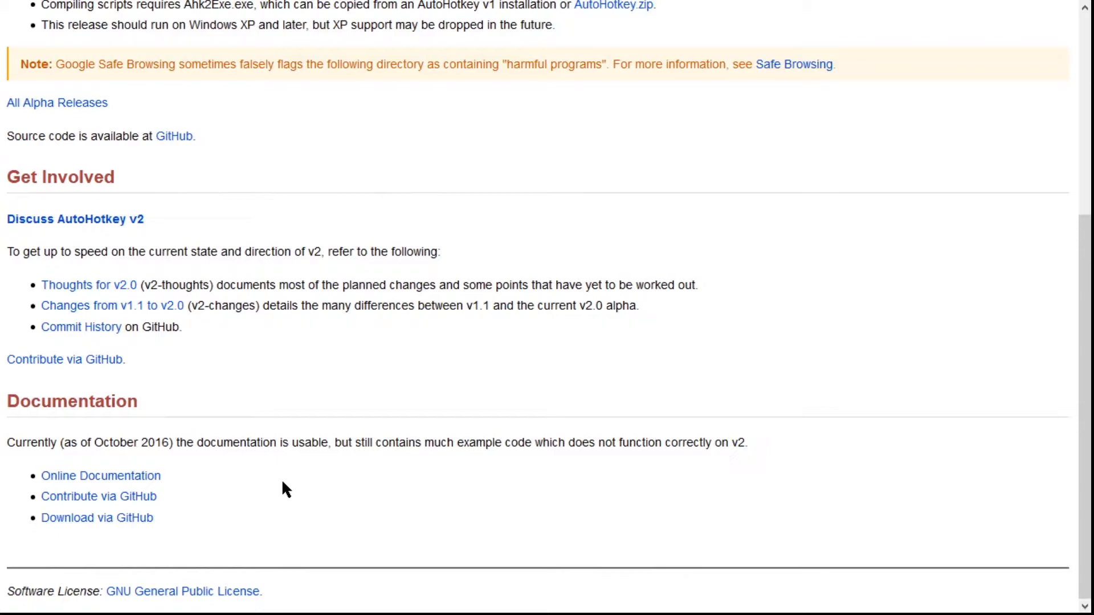
{"action": "scroll", "scroll_direction": "up", "scroll_amount": 3}
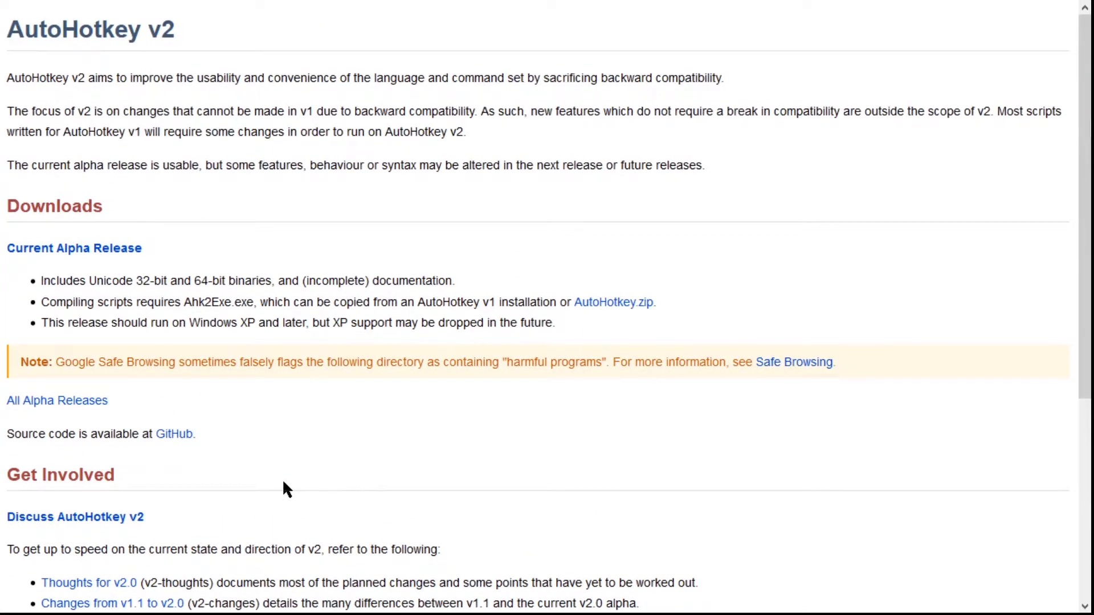
{"action": "left_click", "coordinate": [113, 603]}
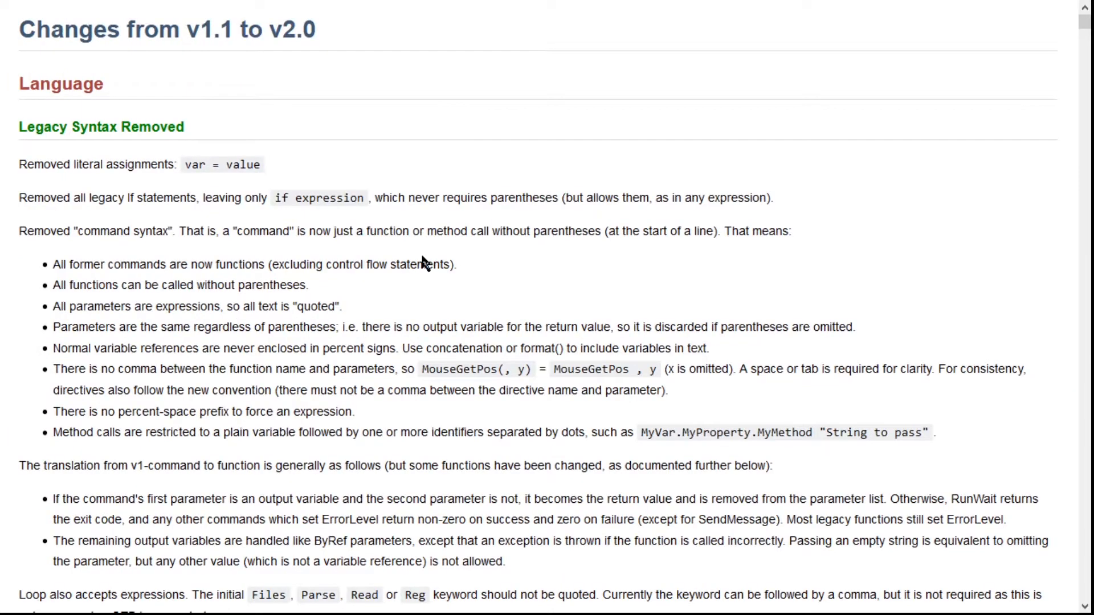
- Read the v2 changes document through Legacy Syntax Removed, Variables and Expressions
{"action": "scroll", "scroll_direction": "down", "scroll_amount": 3}
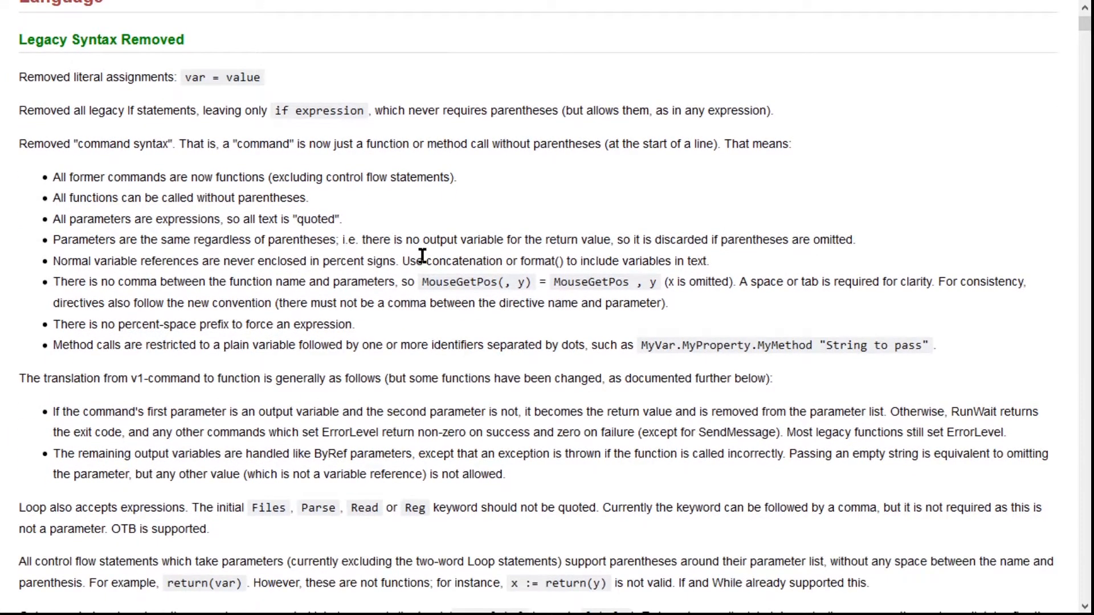
{"action": "scroll", "scroll_direction": "down", "scroll_amount": 3}
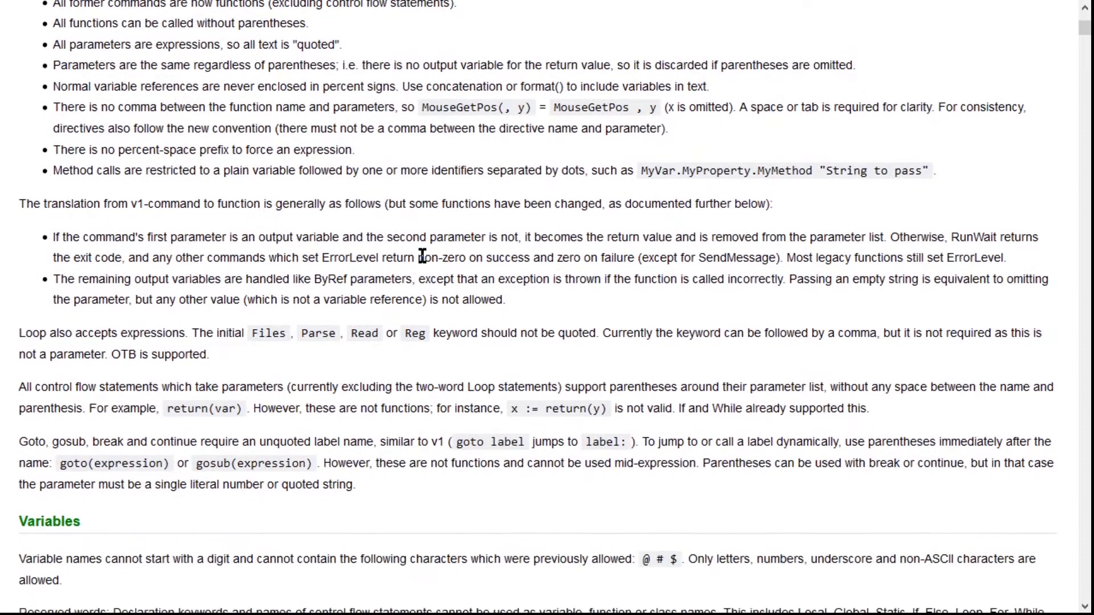
{"action": "scroll", "scroll_direction": "down", "scroll_amount": 3}
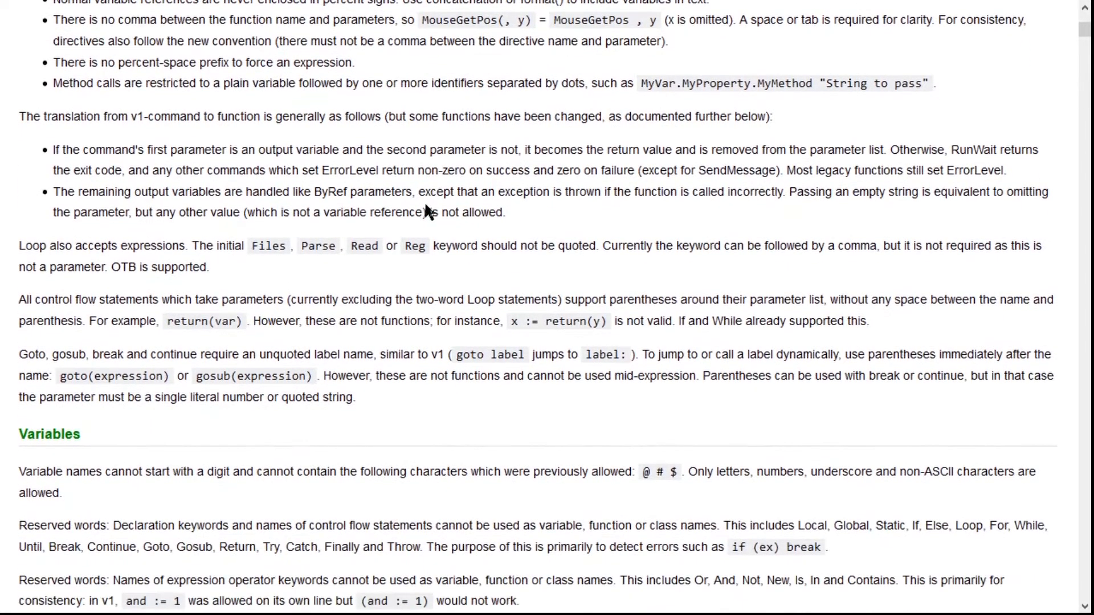
{"action": "scroll", "scroll_direction": "down", "scroll_amount": 3}
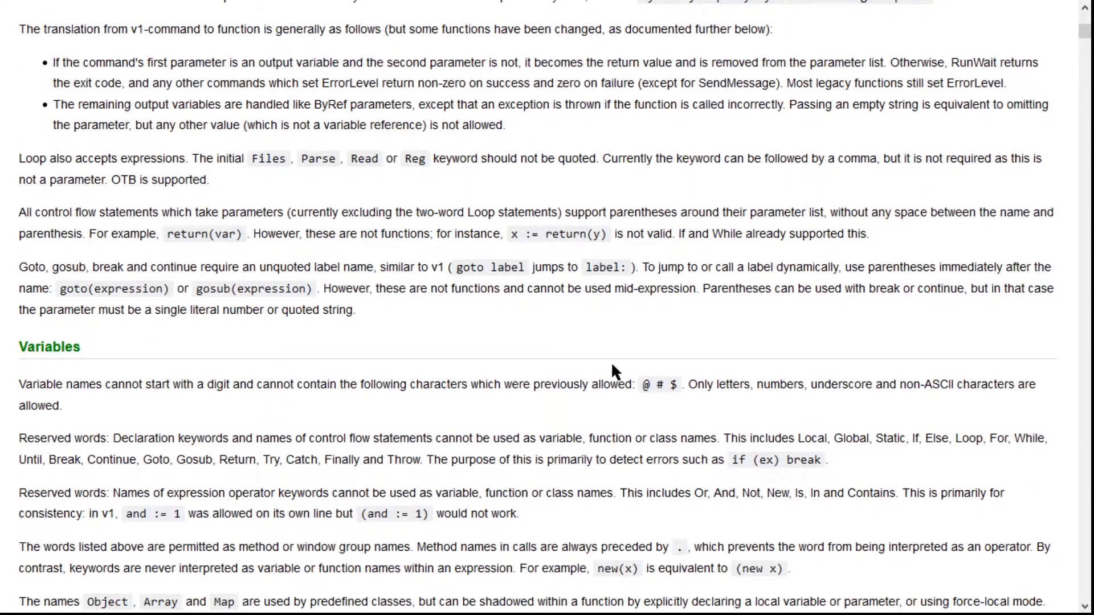
{"action": "scroll", "scroll_direction": "down", "scroll_amount": 3}
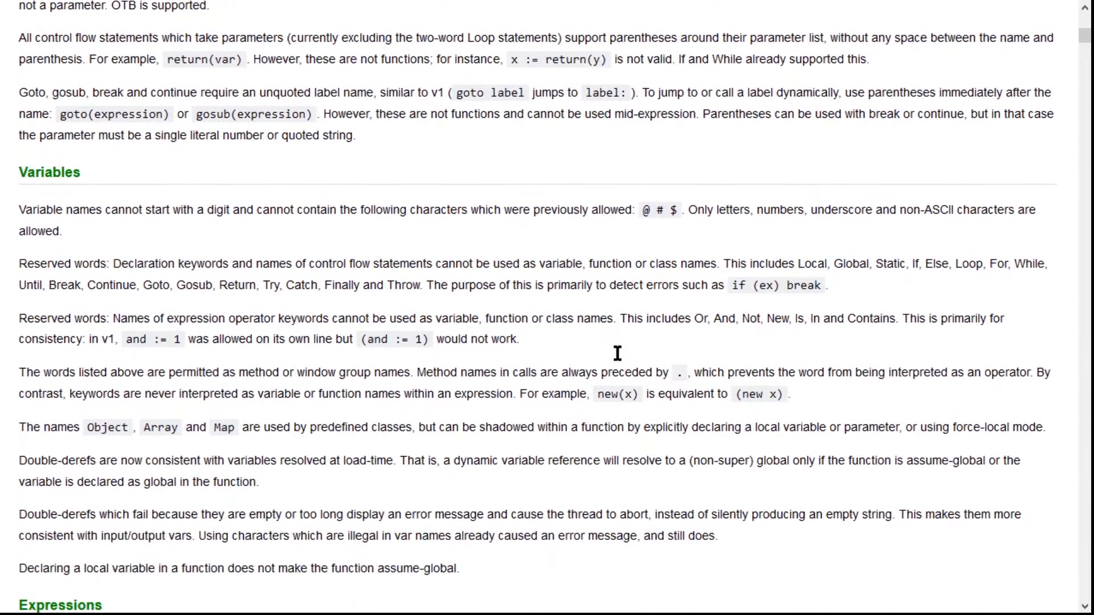
{"action": "scroll", "scroll_direction": "down", "scroll_amount": 3}
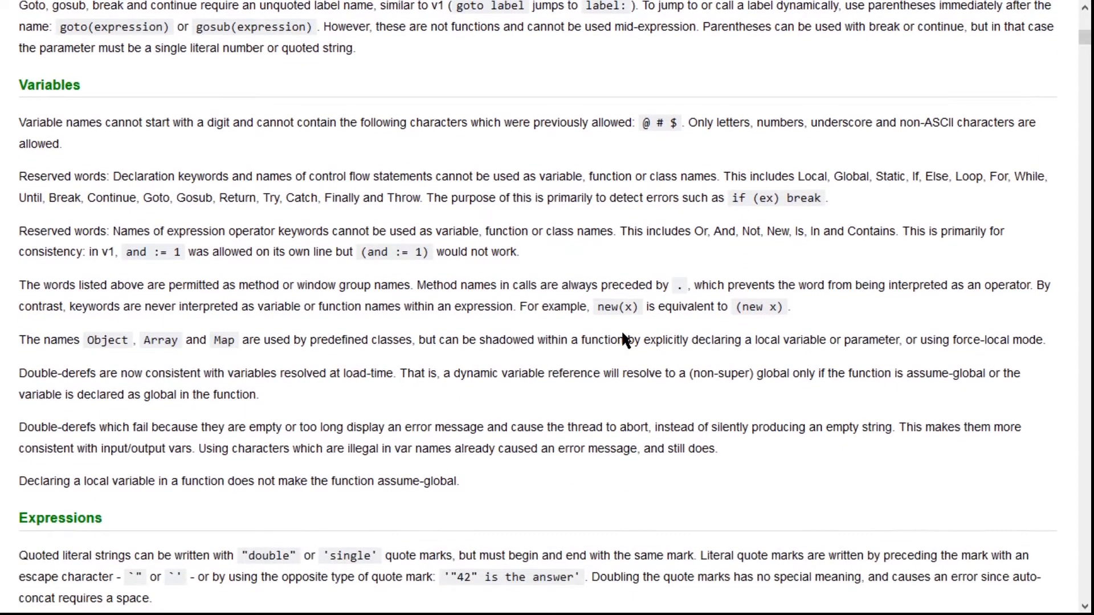
{"action": "scroll", "scroll_direction": "down", "scroll_amount": 3}
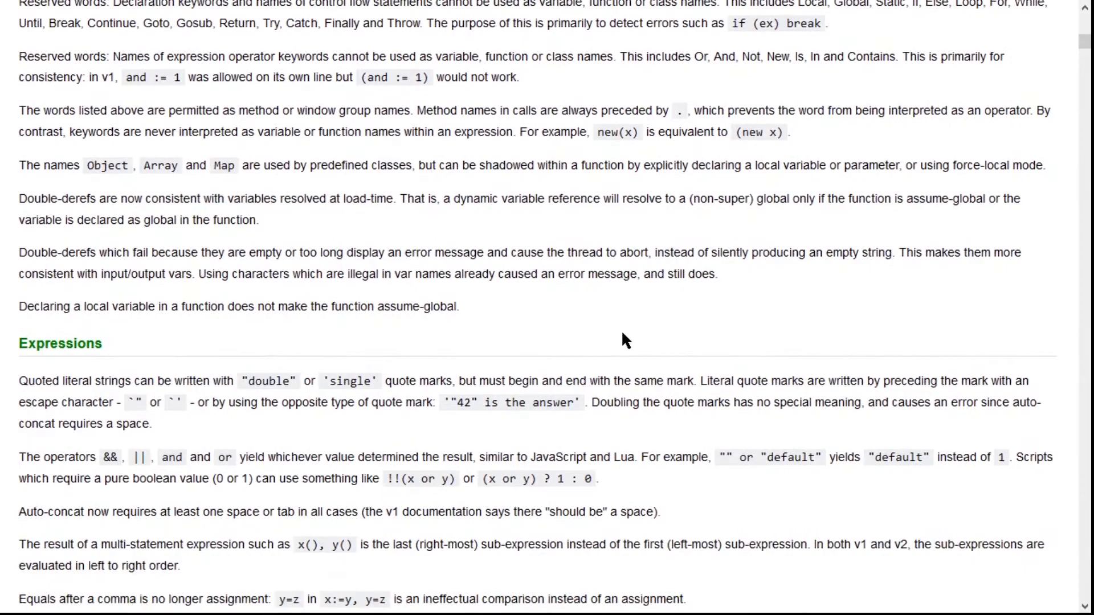
{"action": "scroll", "scroll_direction": "down", "scroll_amount": 3}
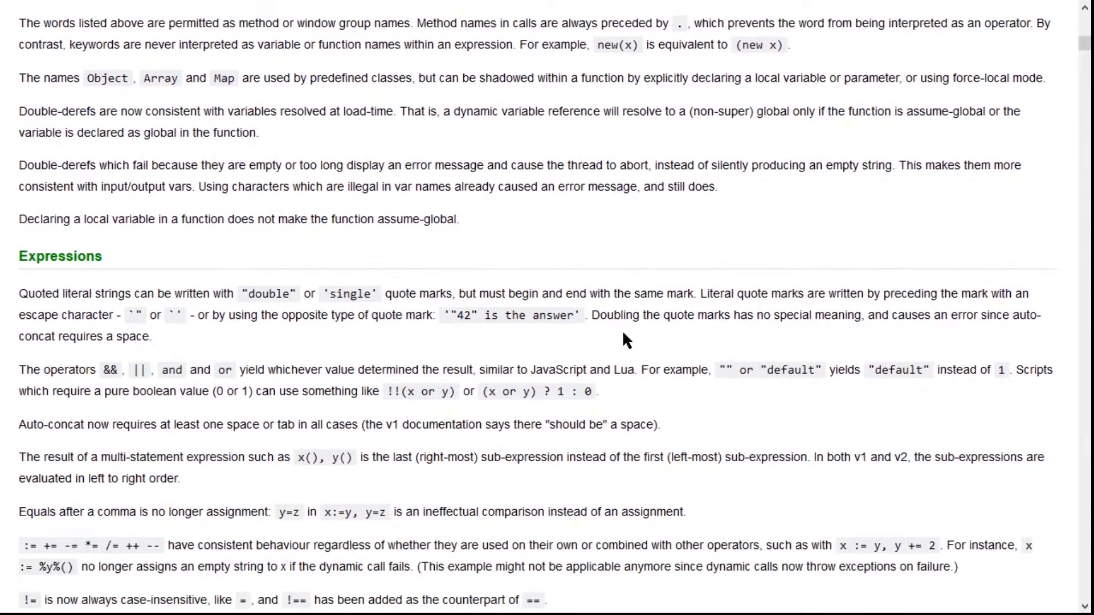
{"action": "scroll", "scroll_direction": "down", "scroll_amount": 3}
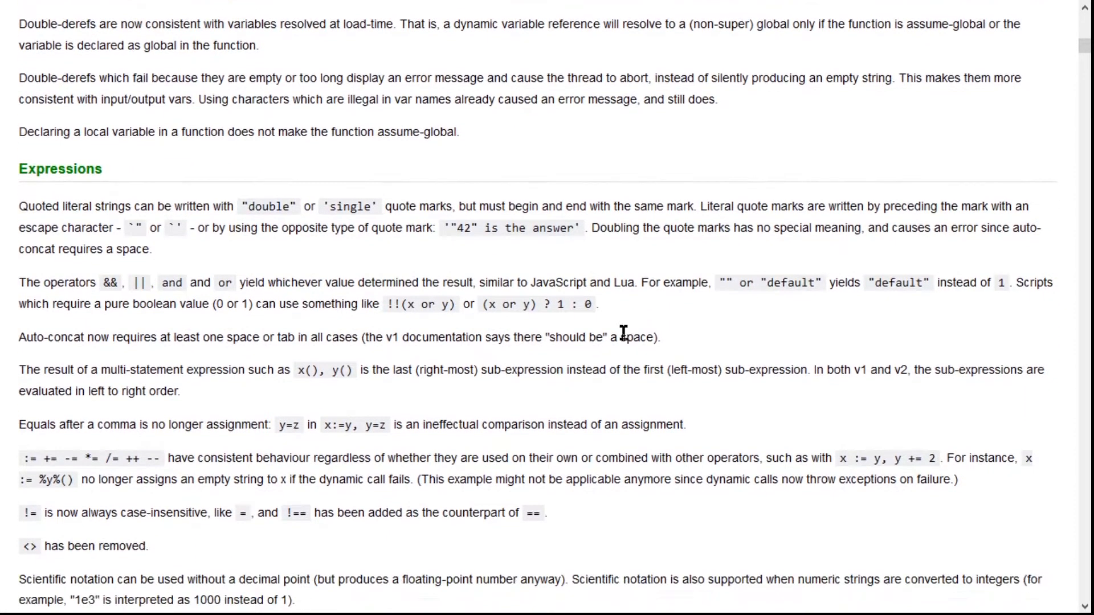
{"action": "scroll", "scroll_direction": "down", "scroll_amount": 3}
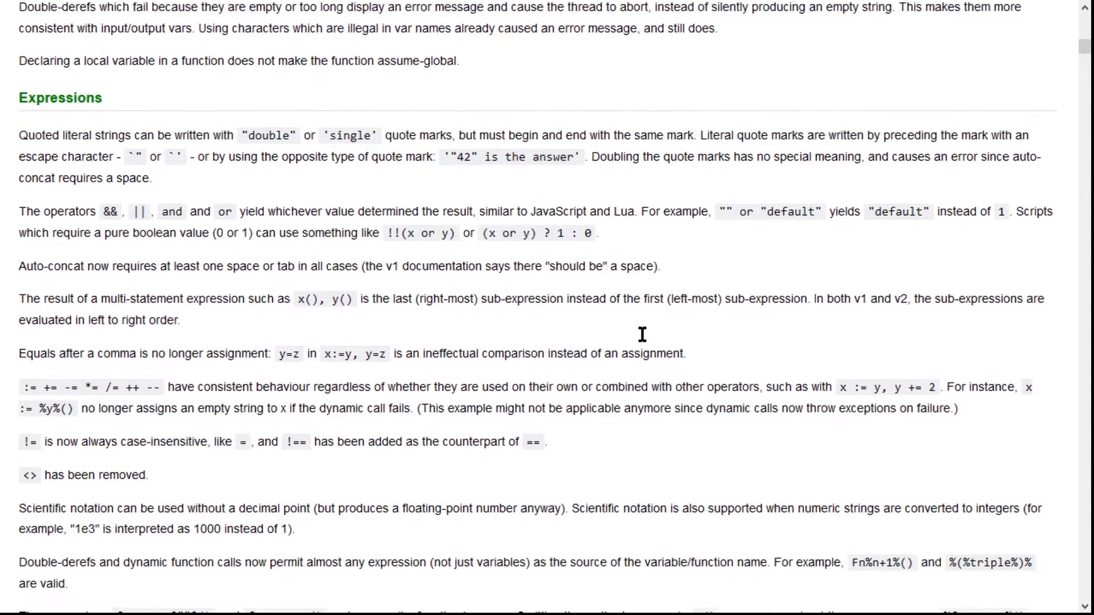
{"action": "scroll", "scroll_direction": "down", "scroll_amount": 3}
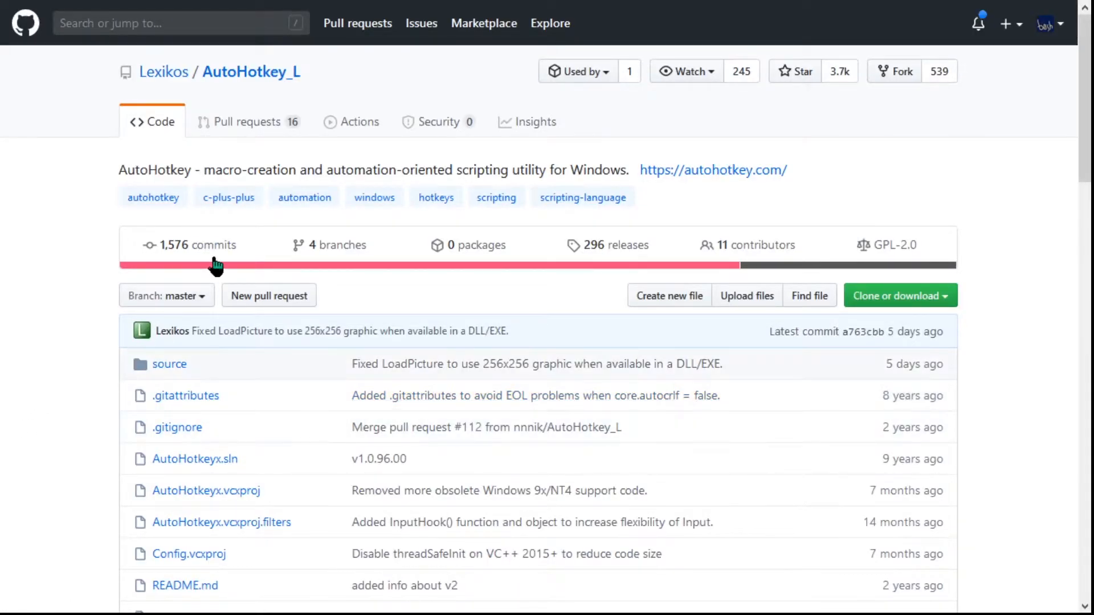
- Scroll the AutoHotkey_L repository file list and open AutoHotkey.cpp
{"action": "scroll", "scroll_direction": "down", "scroll_amount": 3}
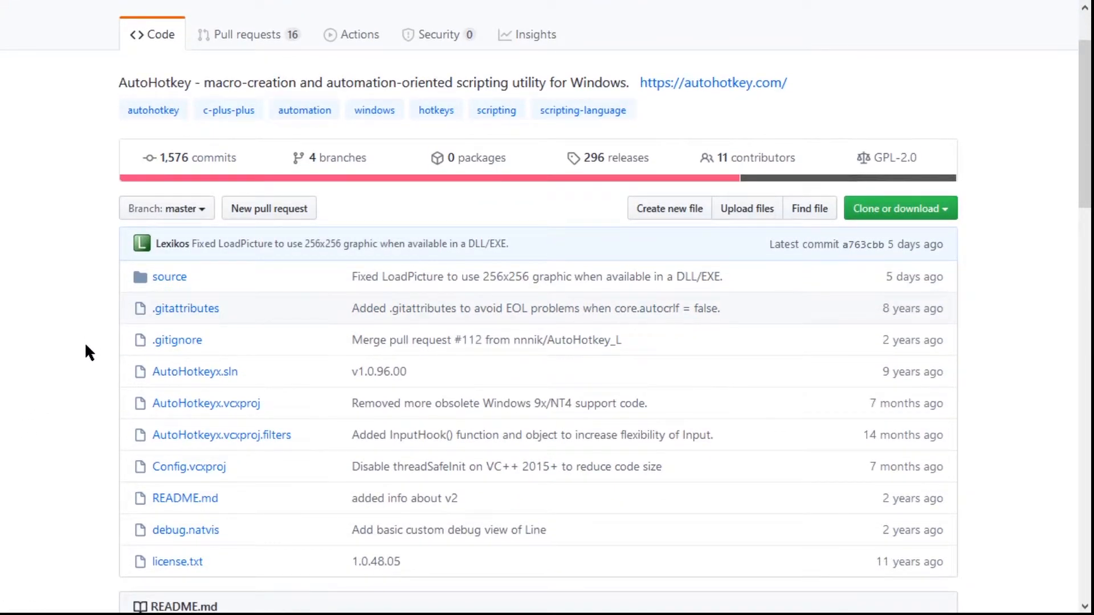
{"action": "scroll", "scroll_direction": "down", "scroll_amount": 3}
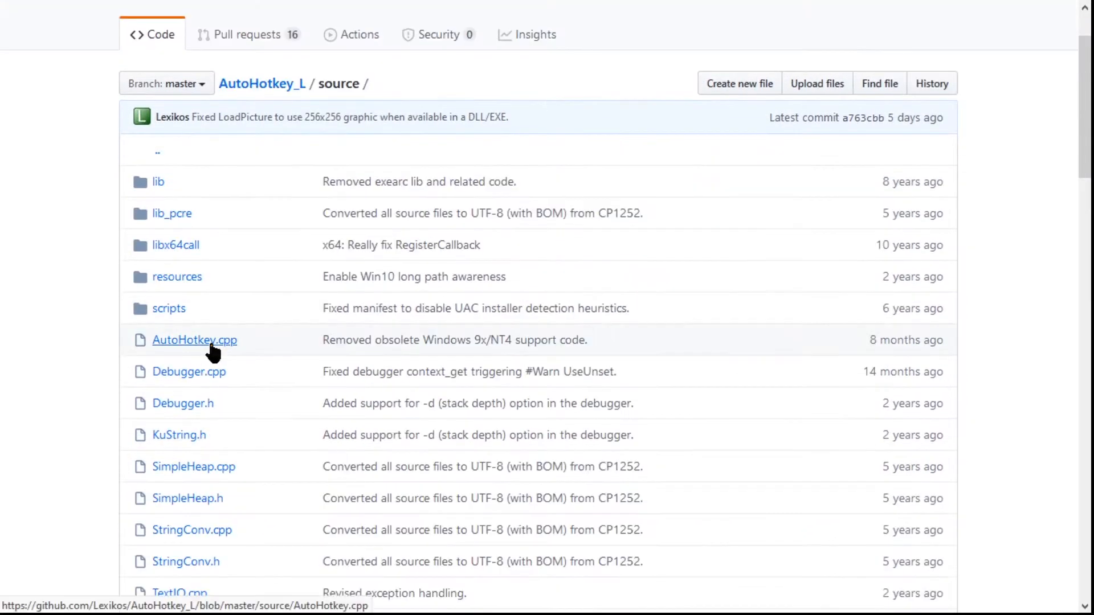
{"action": "left_click", "coordinate": [193, 340]}
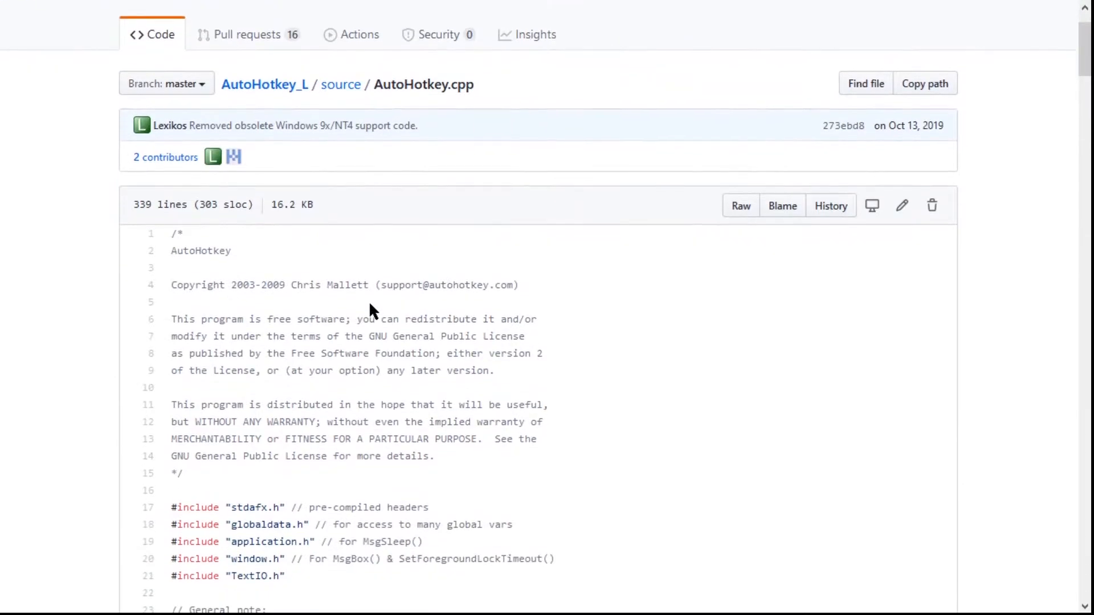
- Read the source file from its license header down to the command-line argument parsing loop
{"action": "scroll", "scroll_direction": "down", "scroll_amount": 3}
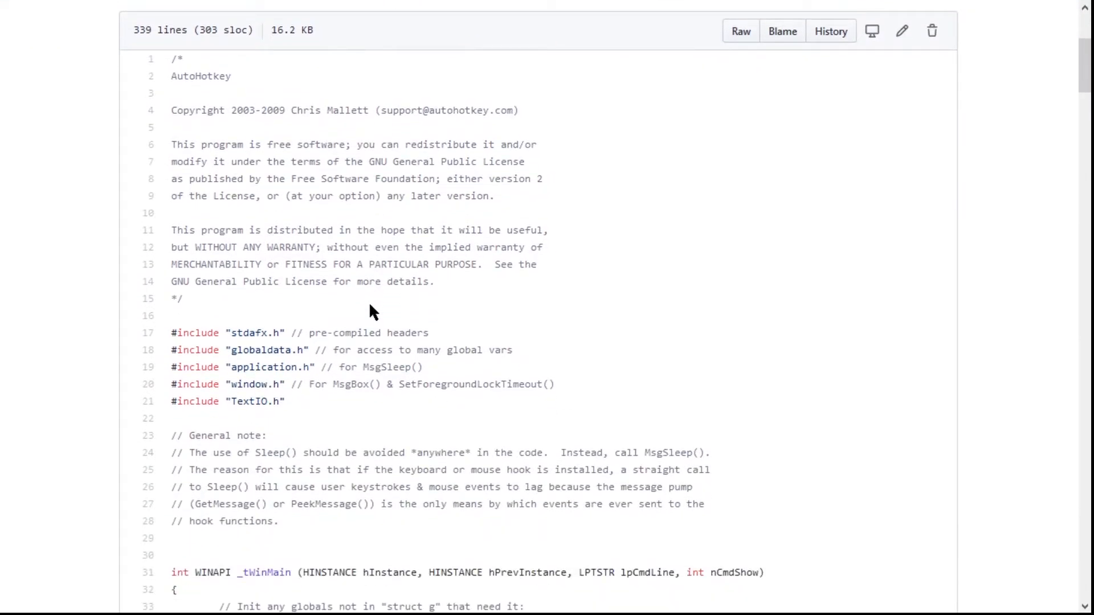
{"action": "scroll", "scroll_direction": "down", "scroll_amount": 3}
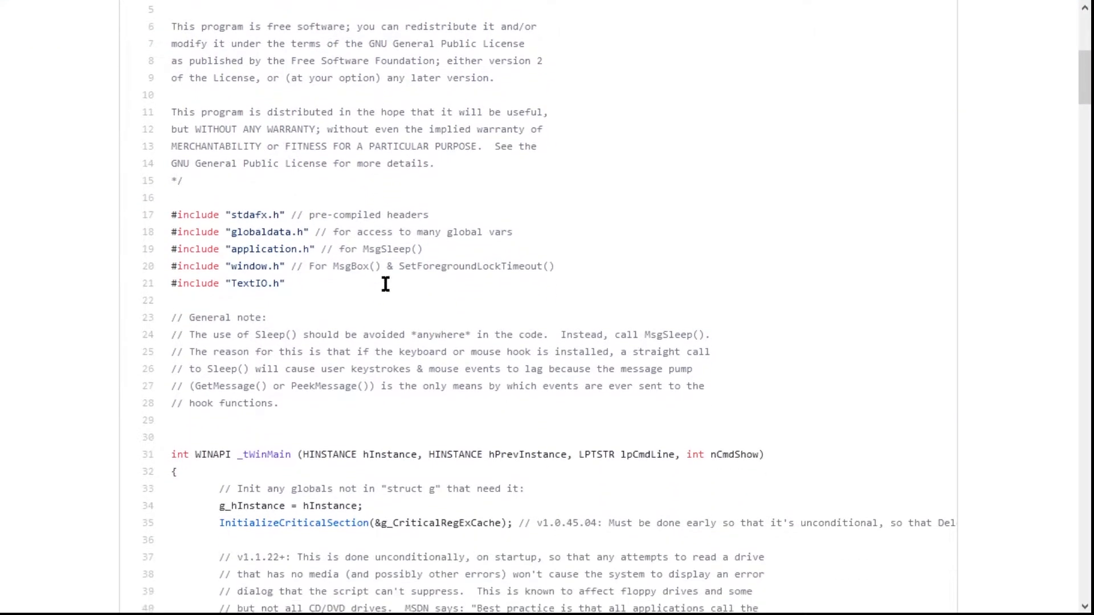
{"action": "scroll", "scroll_direction": "down", "scroll_amount": 3}
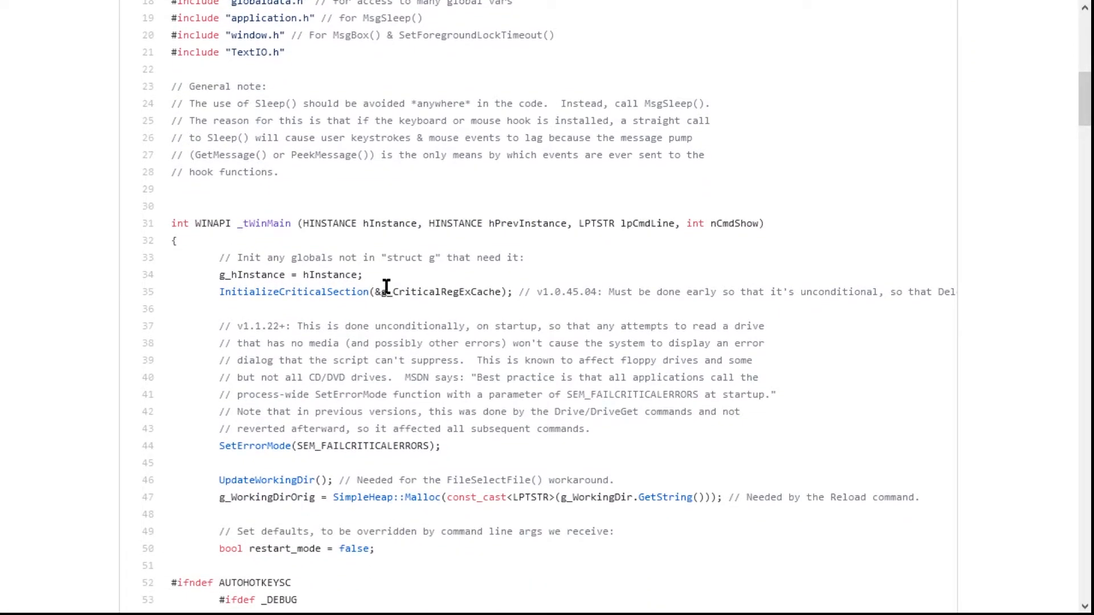
{"action": "scroll", "scroll_direction": "down", "scroll_amount": 3}
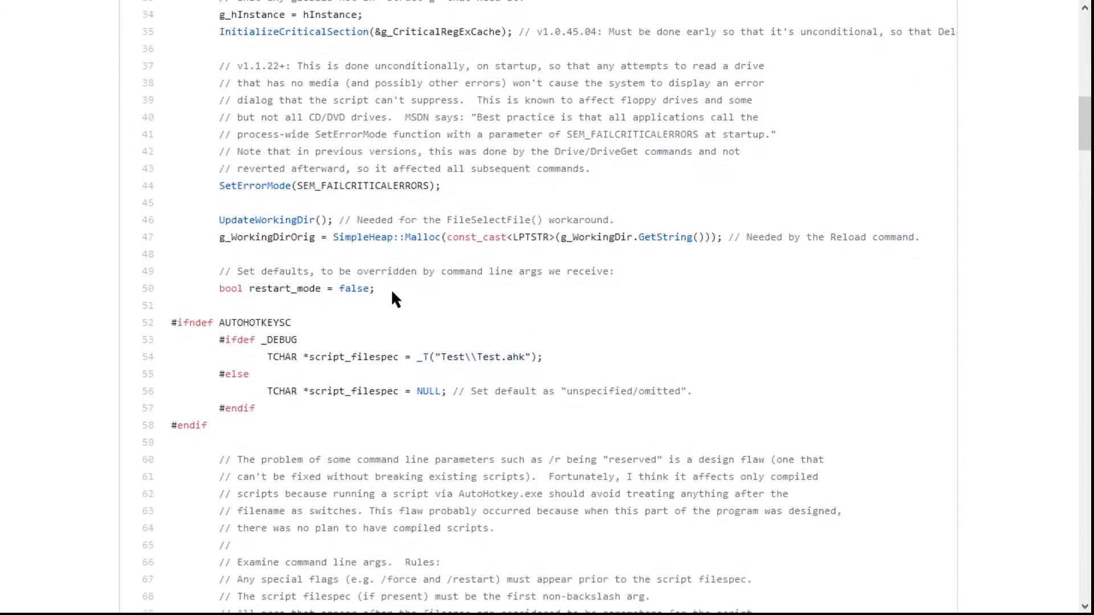
{"action": "scroll", "scroll_direction": "down", "scroll_amount": 3}
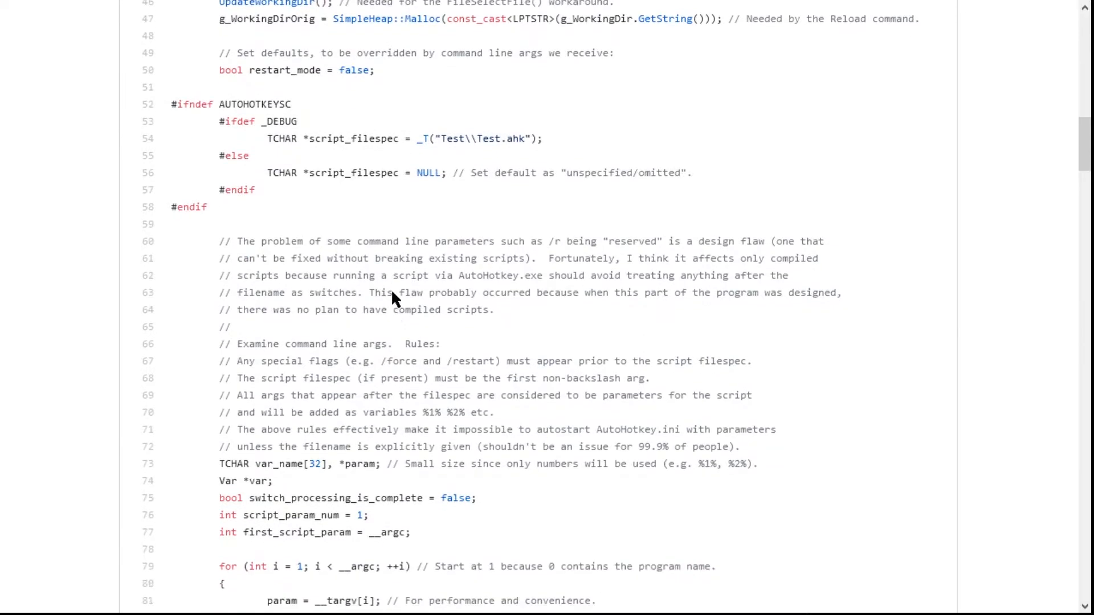
{"action": "scroll", "scroll_direction": "down", "scroll_amount": 3}
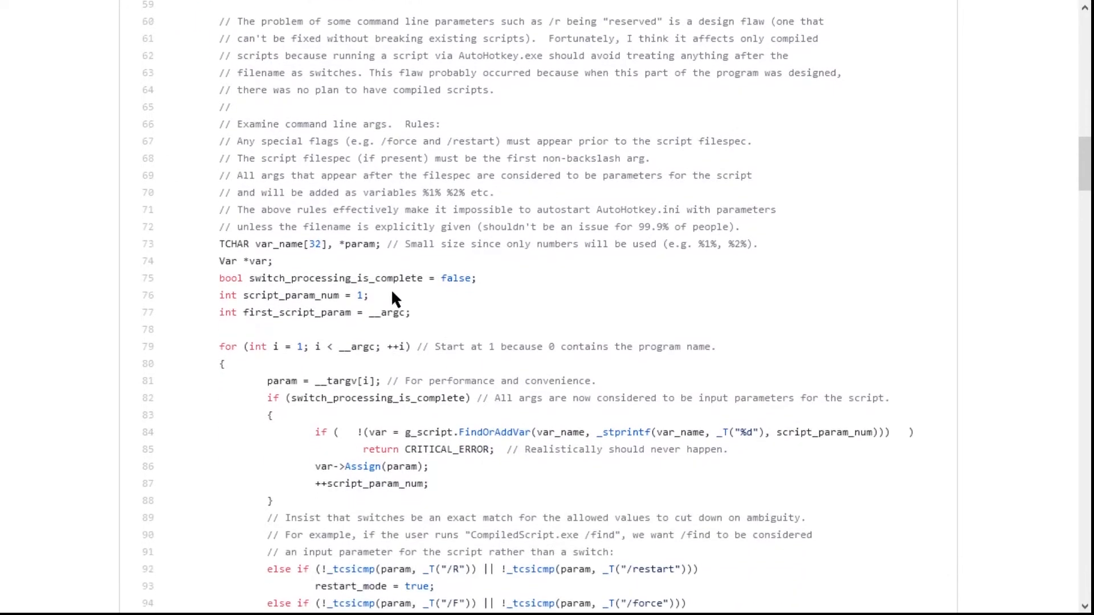
{"action": "scroll", "scroll_direction": "down", "scroll_amount": 3}
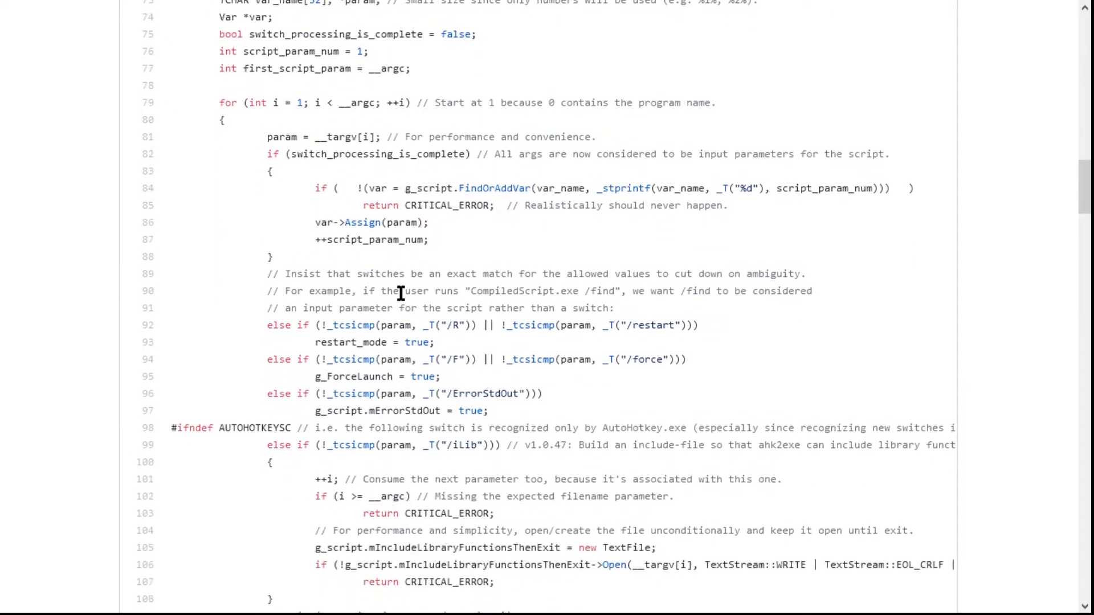
{"action": "scroll", "scroll_direction": "down", "scroll_amount": 3}
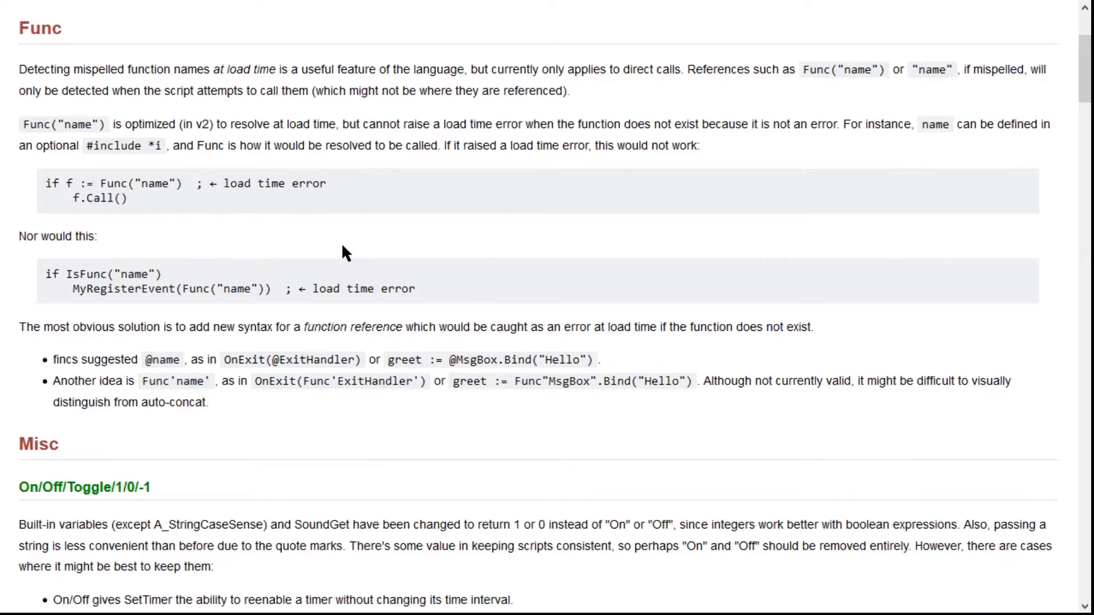
- Scroll the Changes from v1.1 to v2.0 page, then drag the scrollbar back to Legacy Syntax Removed
{"action": "scroll", "scroll_direction": "down", "scroll_amount": 3}
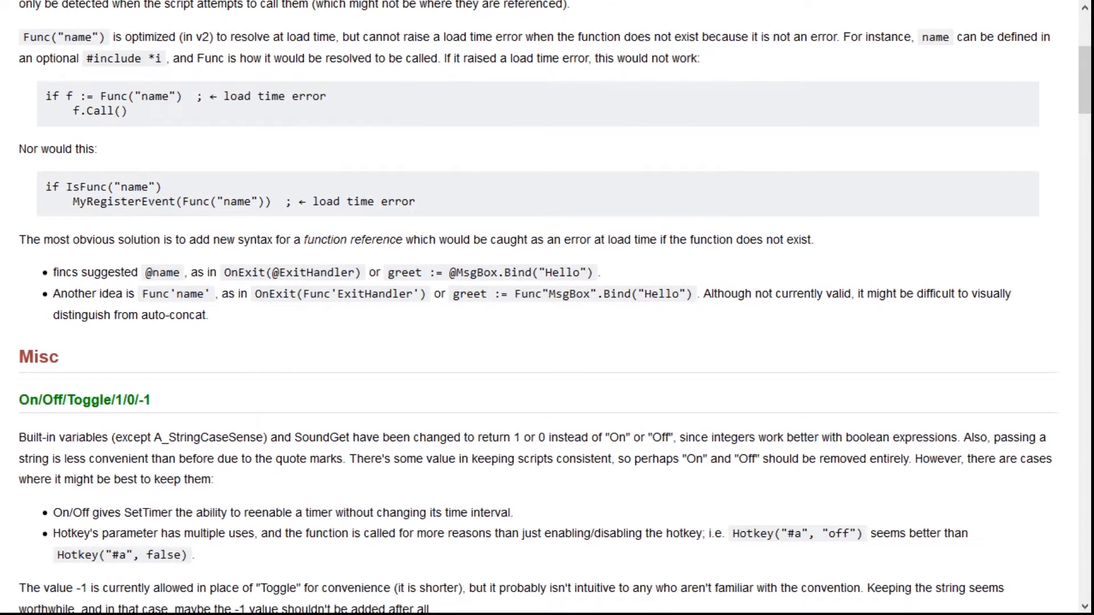
{"action": "mouse_move", "coordinate": [458, 388]}
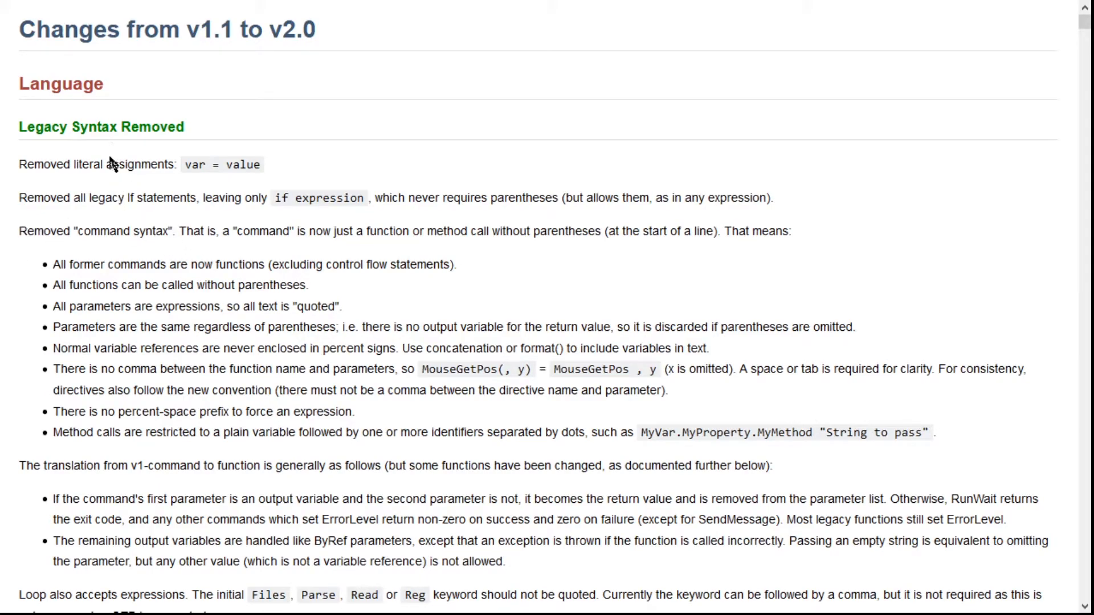
{"action": "left_click_drag", "start_coordinate": [111, 164], "coordinate": [263, 164]}
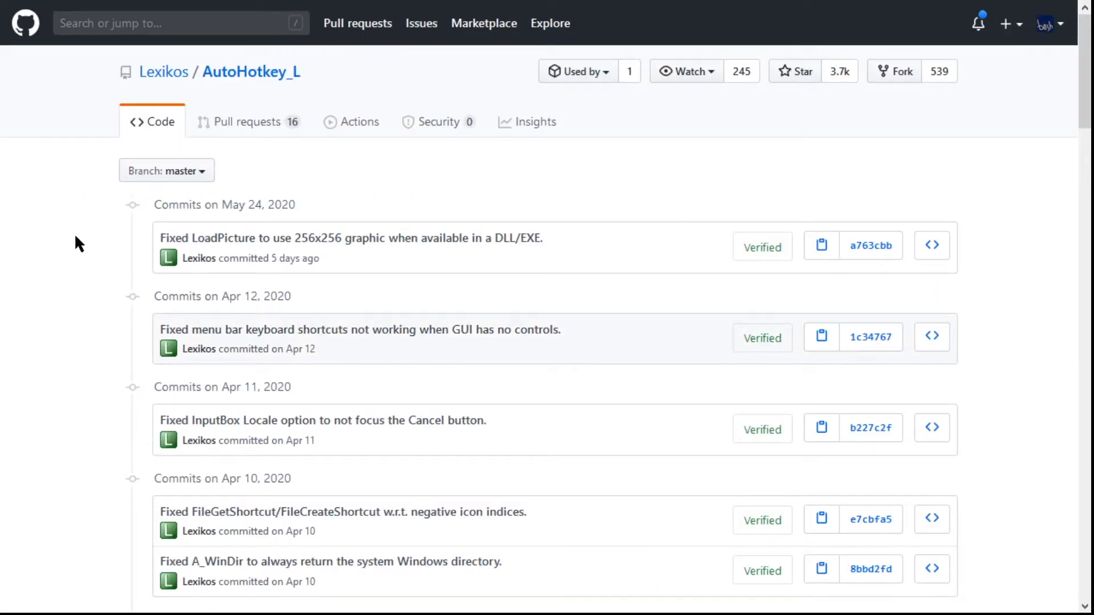
{"action": "mouse_move", "coordinate": [73, 286]}
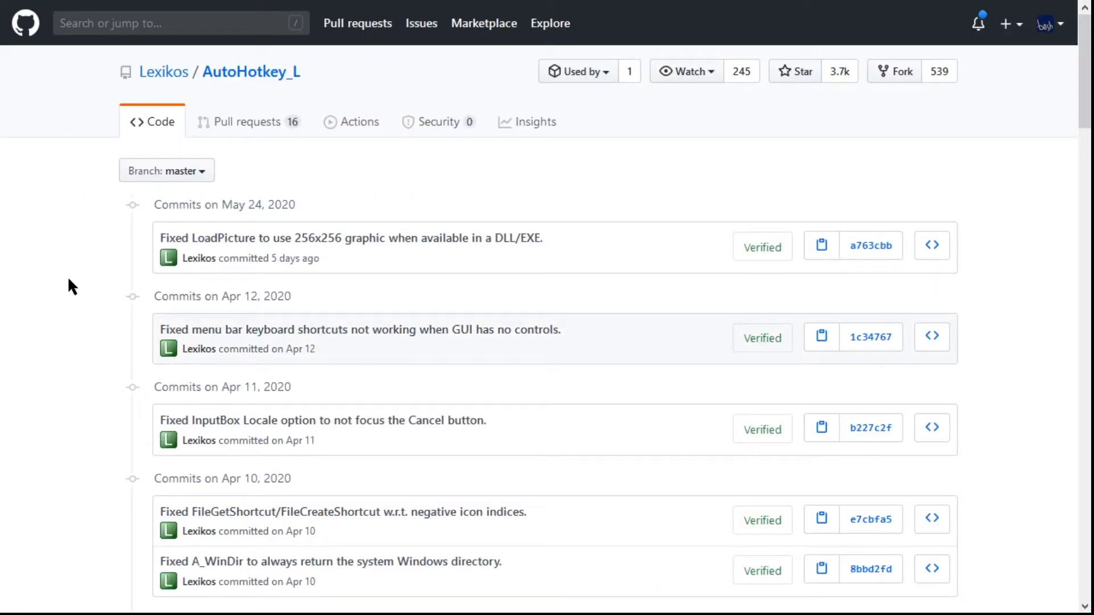
{"action": "mouse_move", "coordinate": [28, 322]}
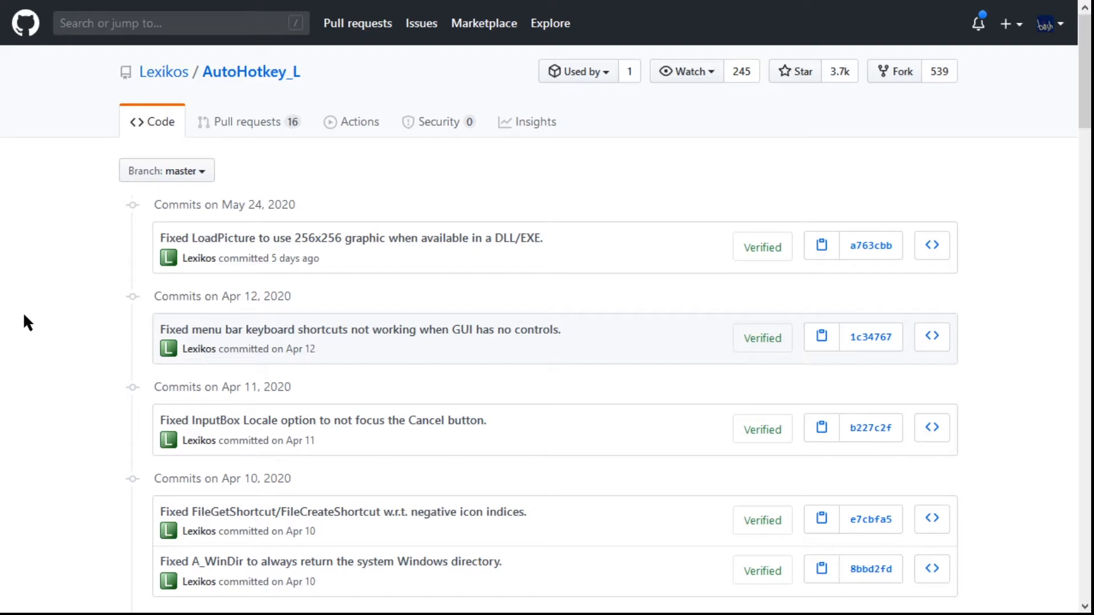
{"action": "mouse_move", "coordinate": [88, 300]}
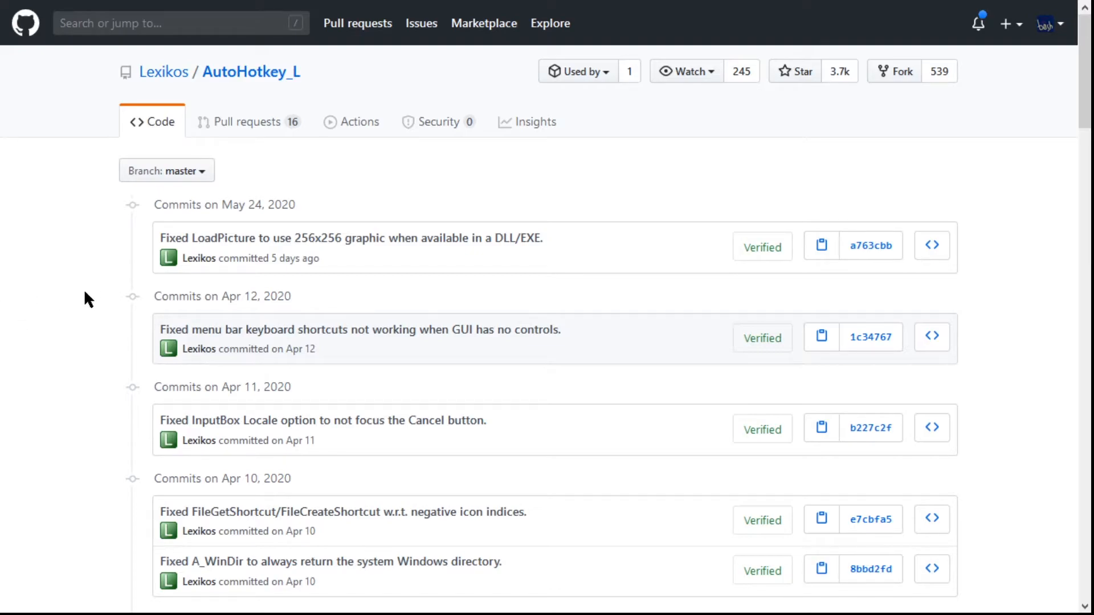
- Scroll the master commit history to the Apr 4 merge and bring up the branch list
{"action": "scroll", "scroll_direction": "down", "scroll_amount": 3}
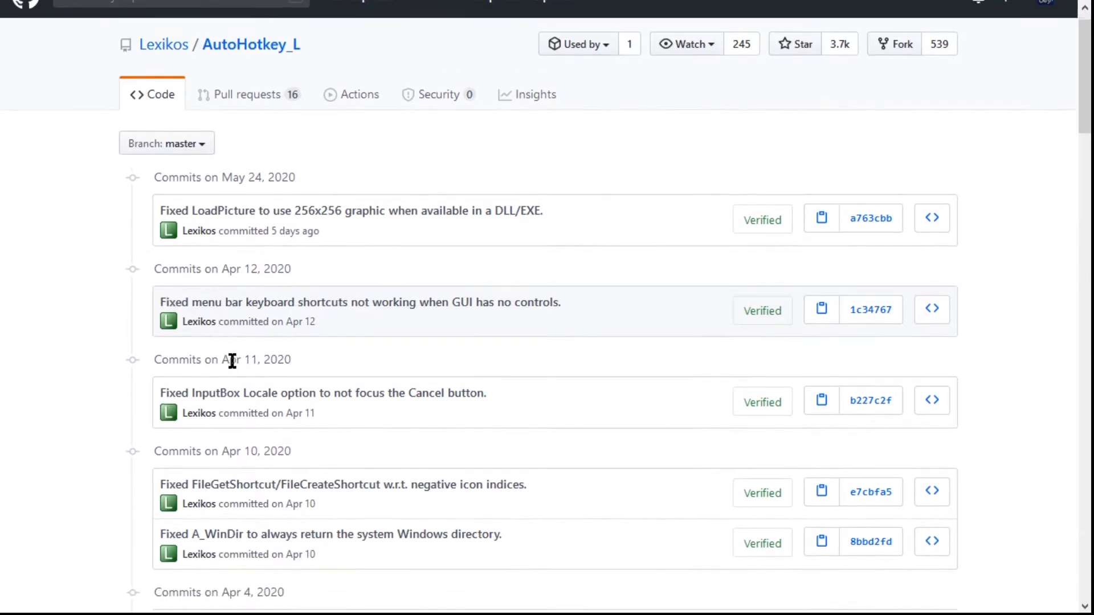
{"action": "scroll", "scroll_direction": "down", "scroll_amount": 3}
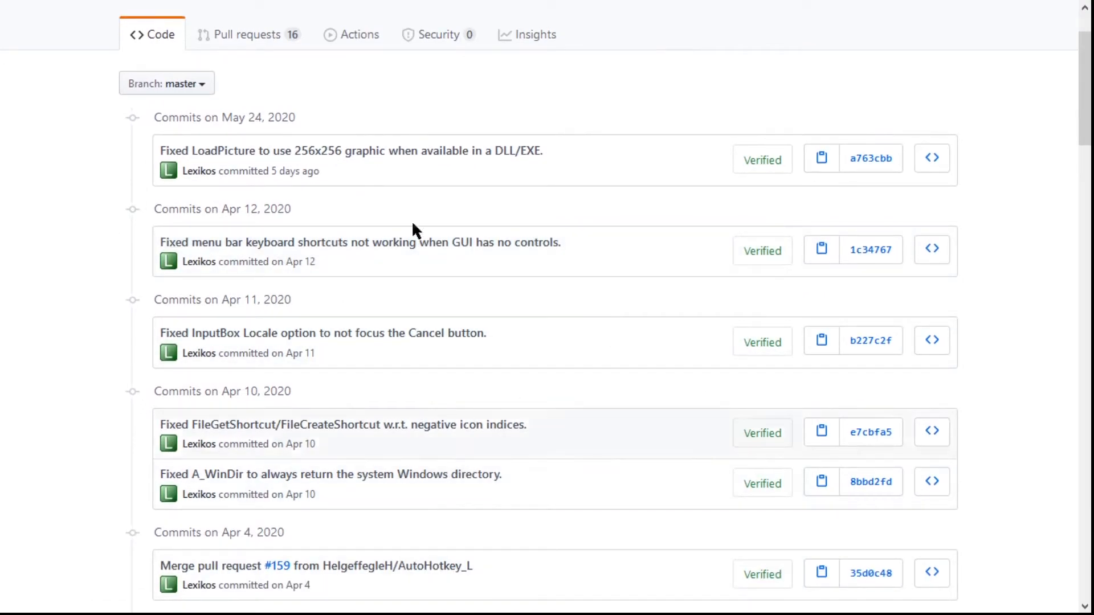
{"action": "left_click", "coordinate": [166, 83]}
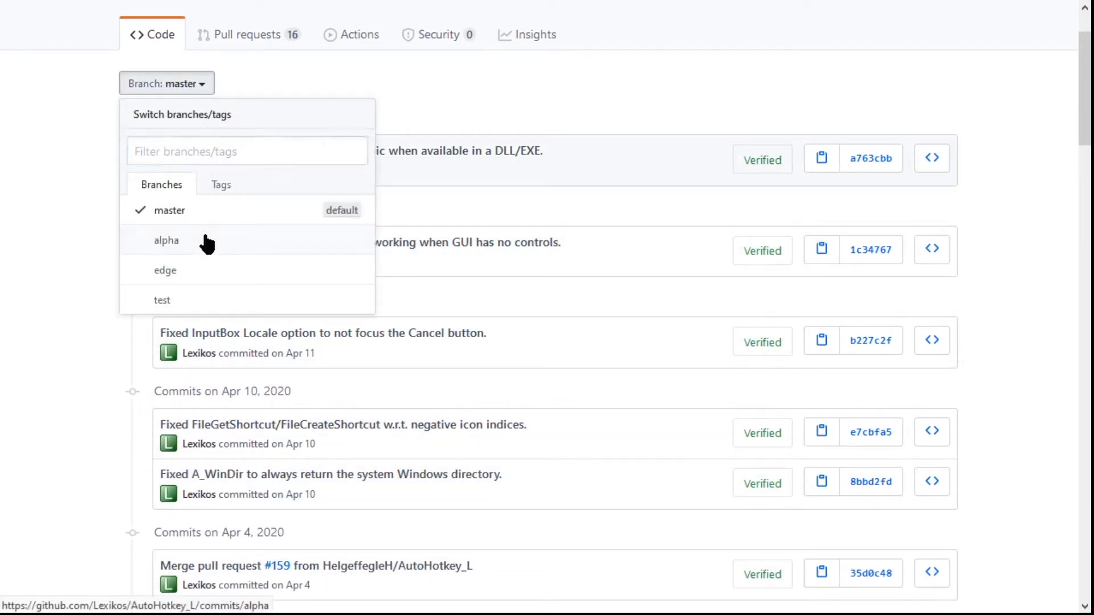
- Switch to the alpha branch and browse its commits back to early April 2020
{"action": "left_click", "coordinate": [167, 241]}
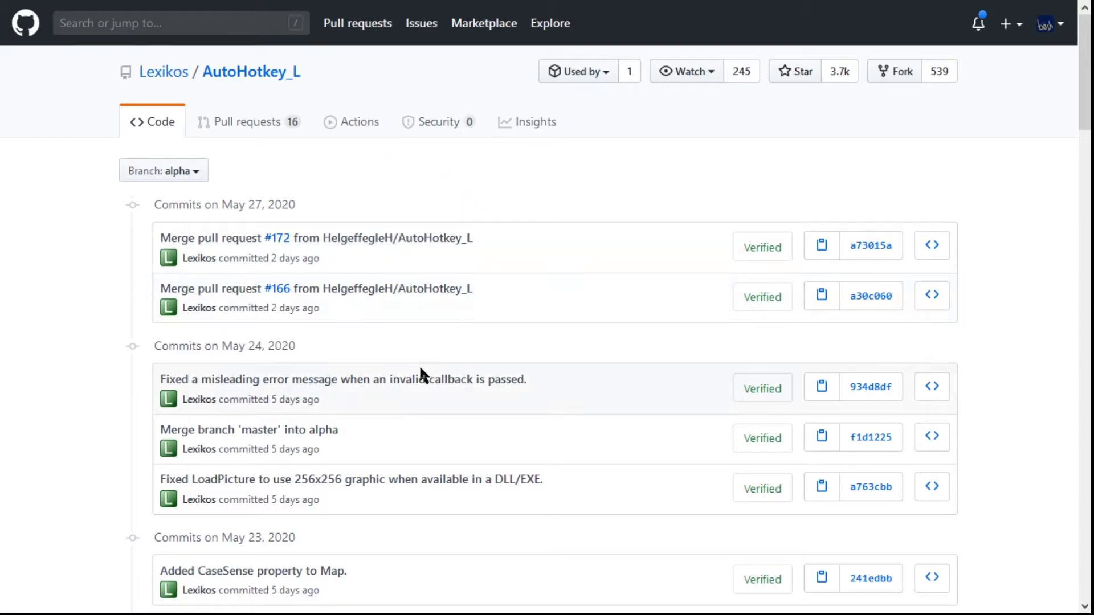
{"action": "scroll", "scroll_direction": "down", "scroll_amount": 3}
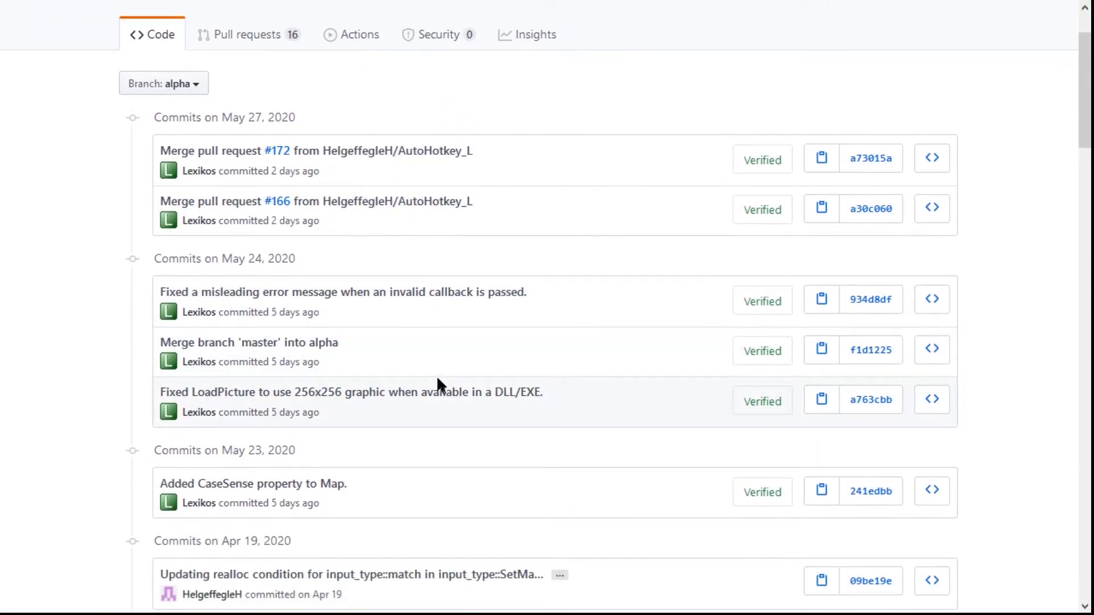
{"action": "scroll", "scroll_direction": "down", "scroll_amount": 3}
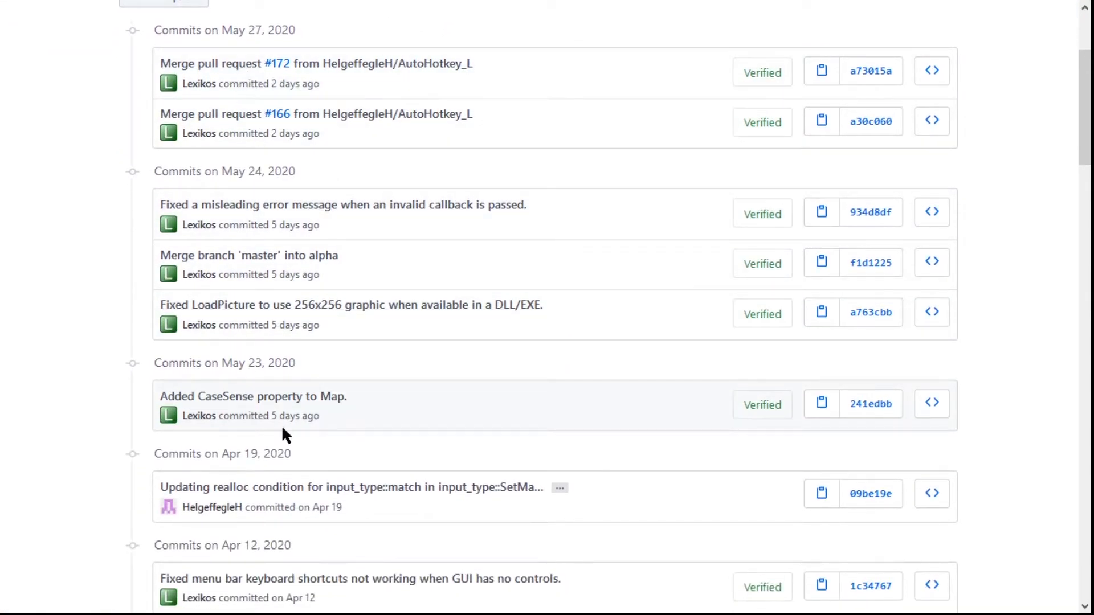
{"action": "scroll", "scroll_direction": "down", "scroll_amount": 3}
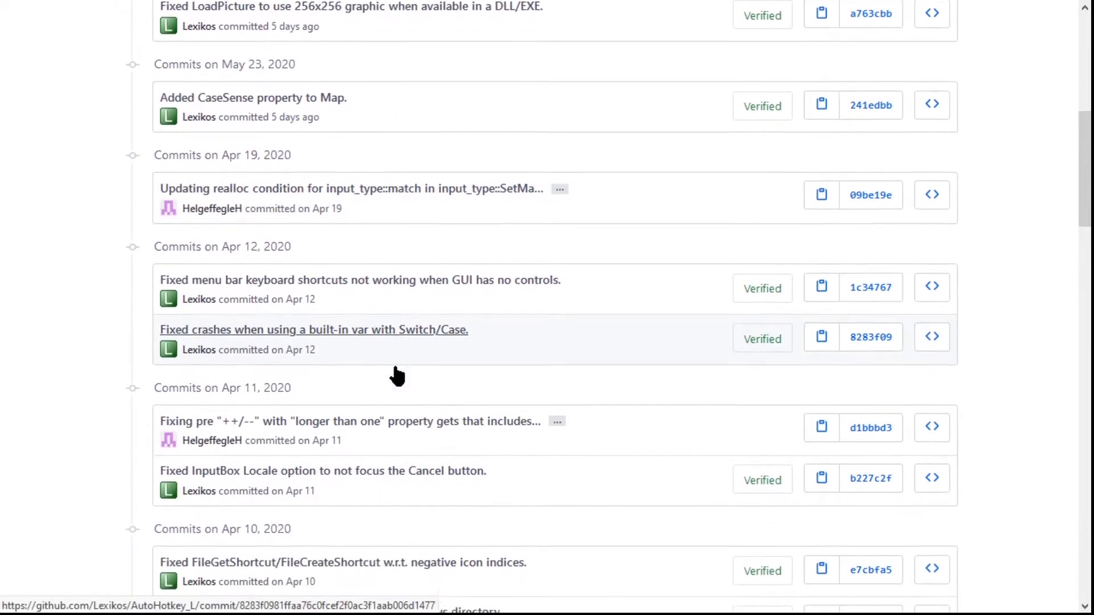
{"action": "scroll", "scroll_direction": "down", "scroll_amount": 3}
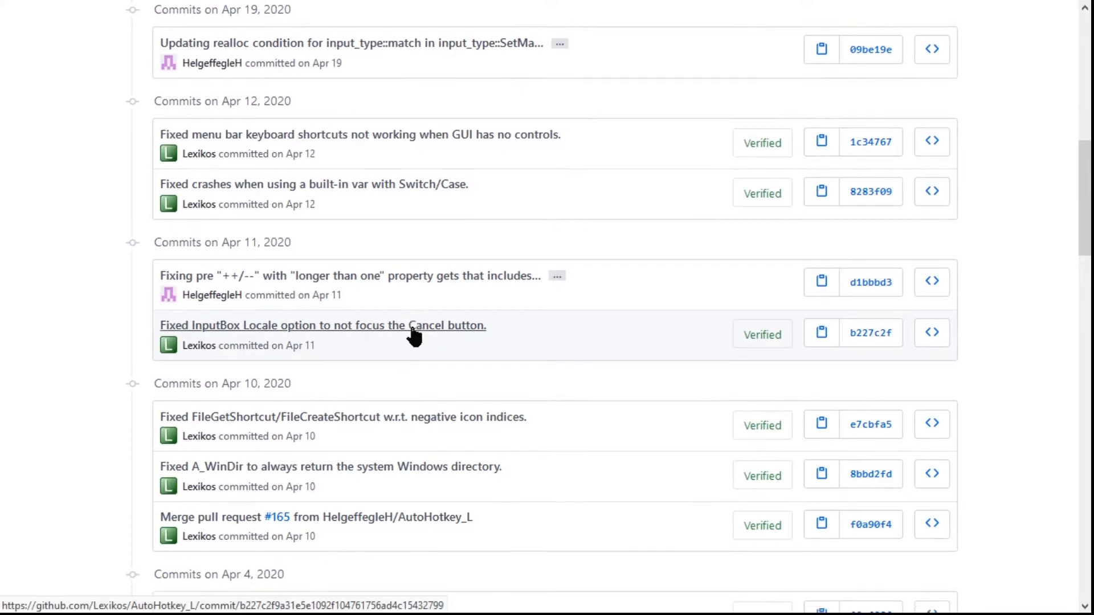
{"action": "scroll", "scroll_direction": "down", "scroll_amount": 3}
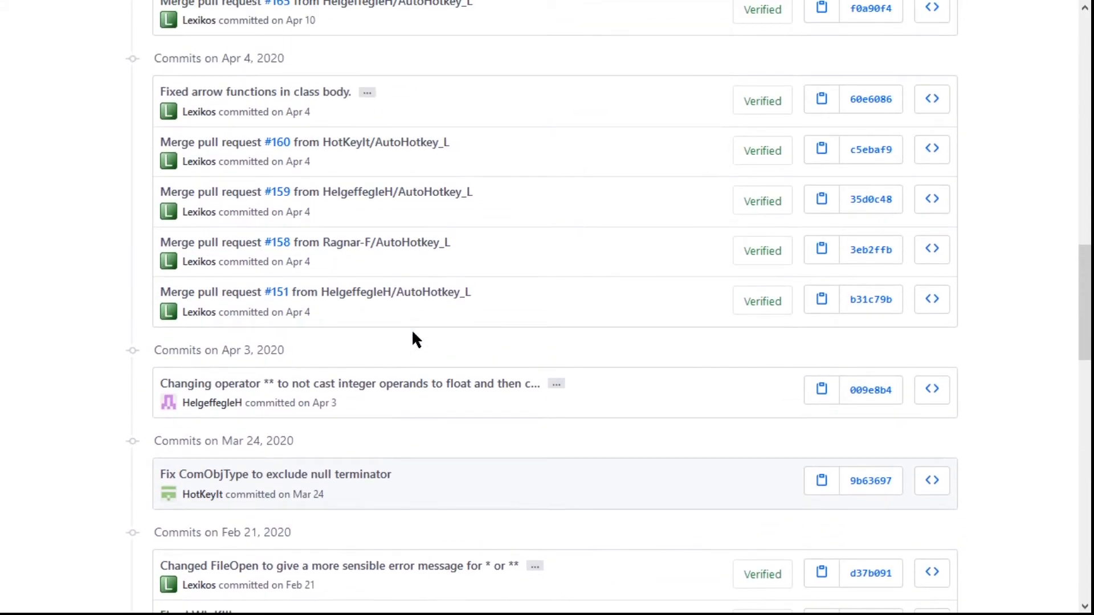
{"action": "scroll", "scroll_direction": "up", "scroll_amount": 3}
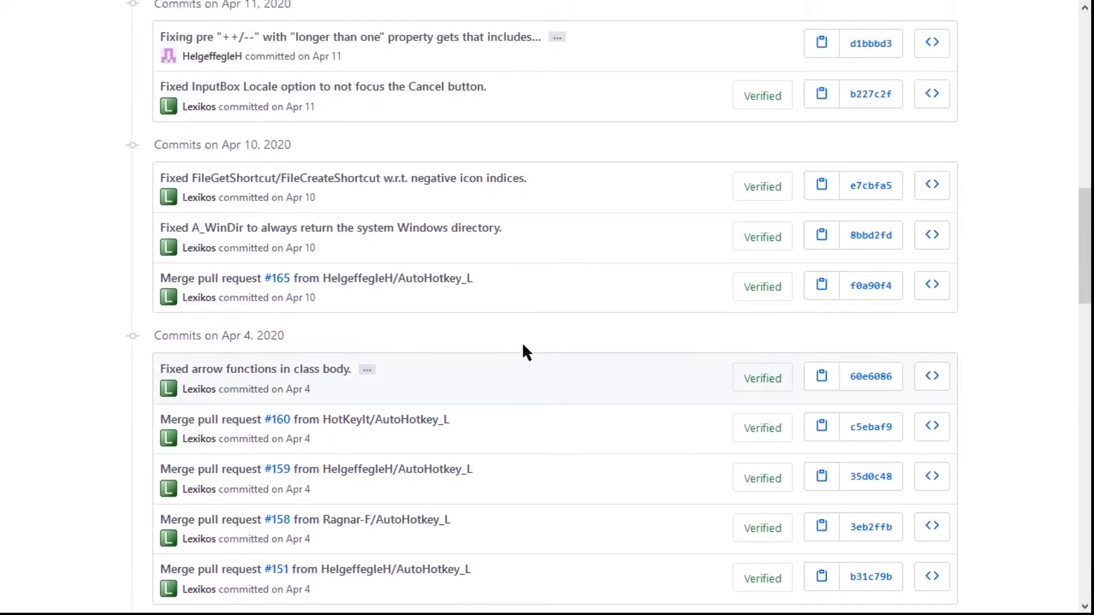
{"action": "scroll", "scroll_direction": "up", "scroll_amount": 3}
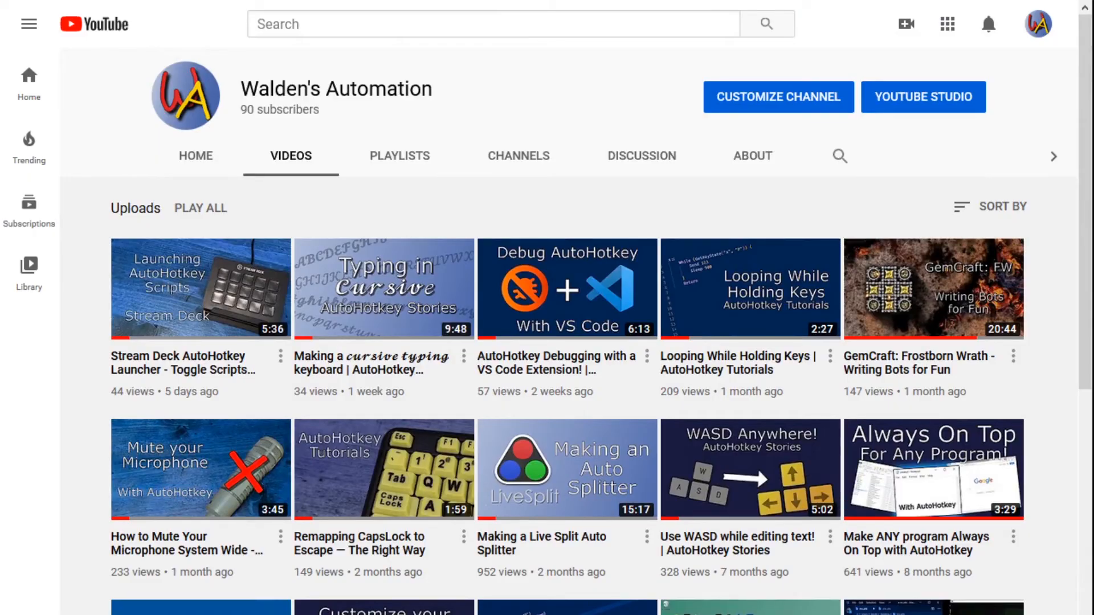
- Scroll down the channel's uploads grid past the third row to year-old videos
{"action": "scroll", "scroll_direction": "down", "scroll_amount": 3}
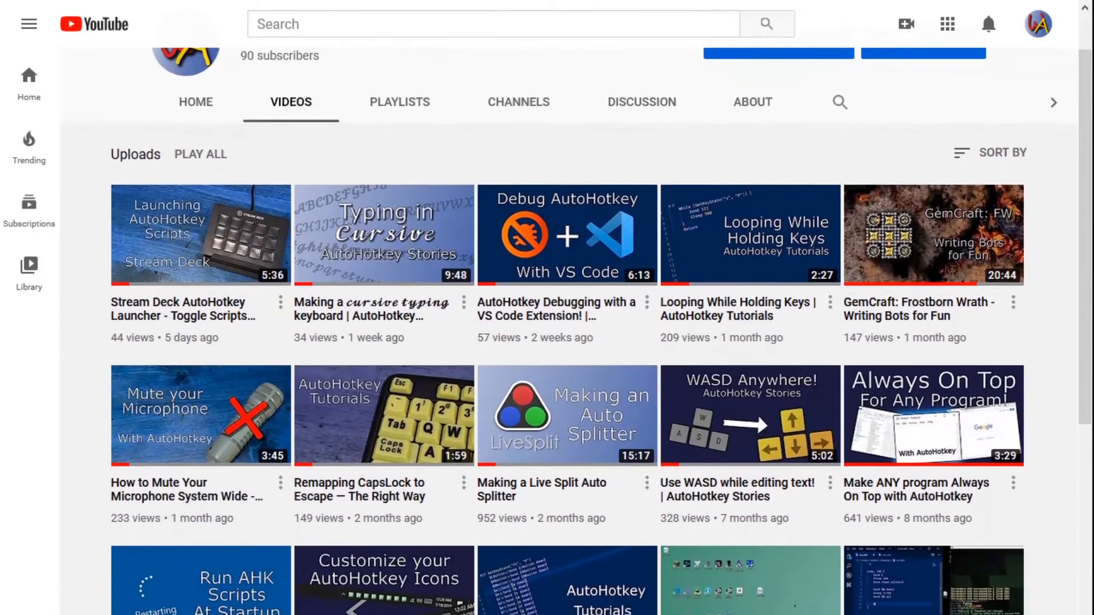
{"action": "scroll", "scroll_direction": "down", "scroll_amount": 3}
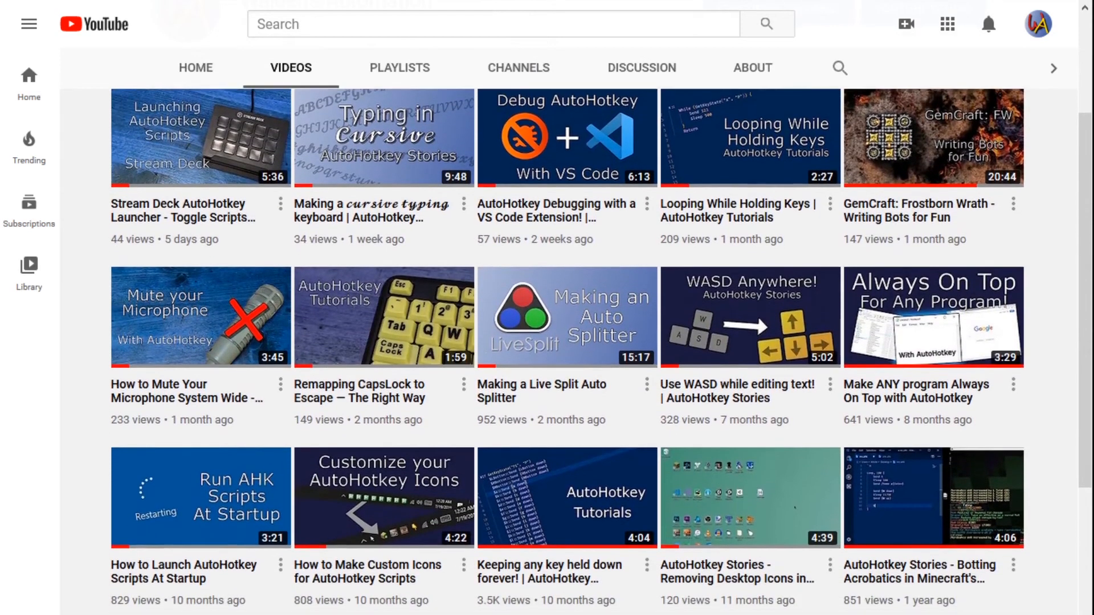
{"action": "scroll", "scroll_direction": "down", "scroll_amount": 3}
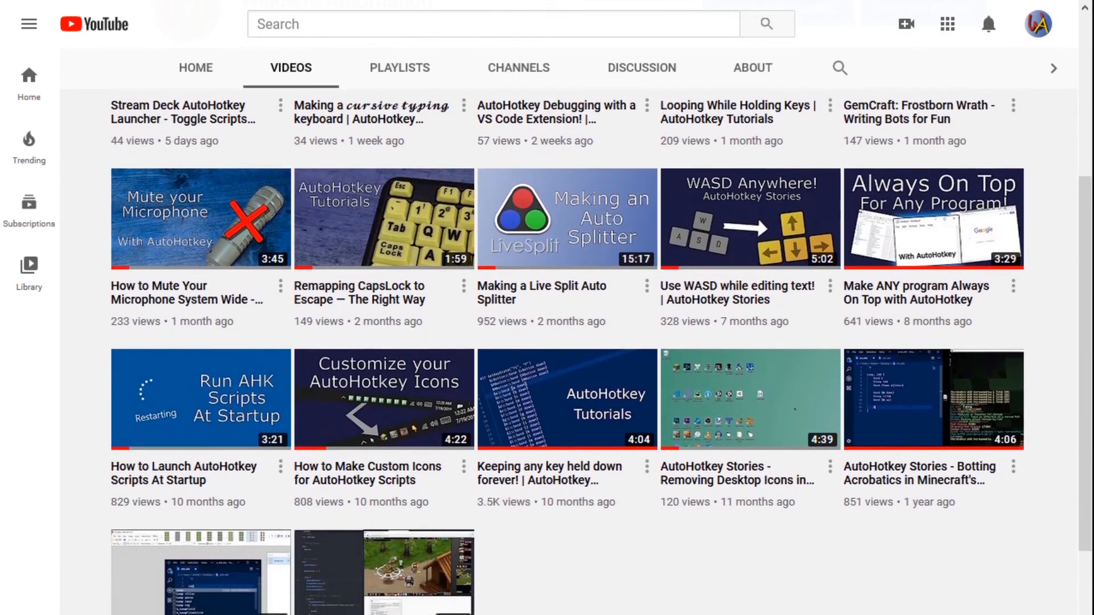